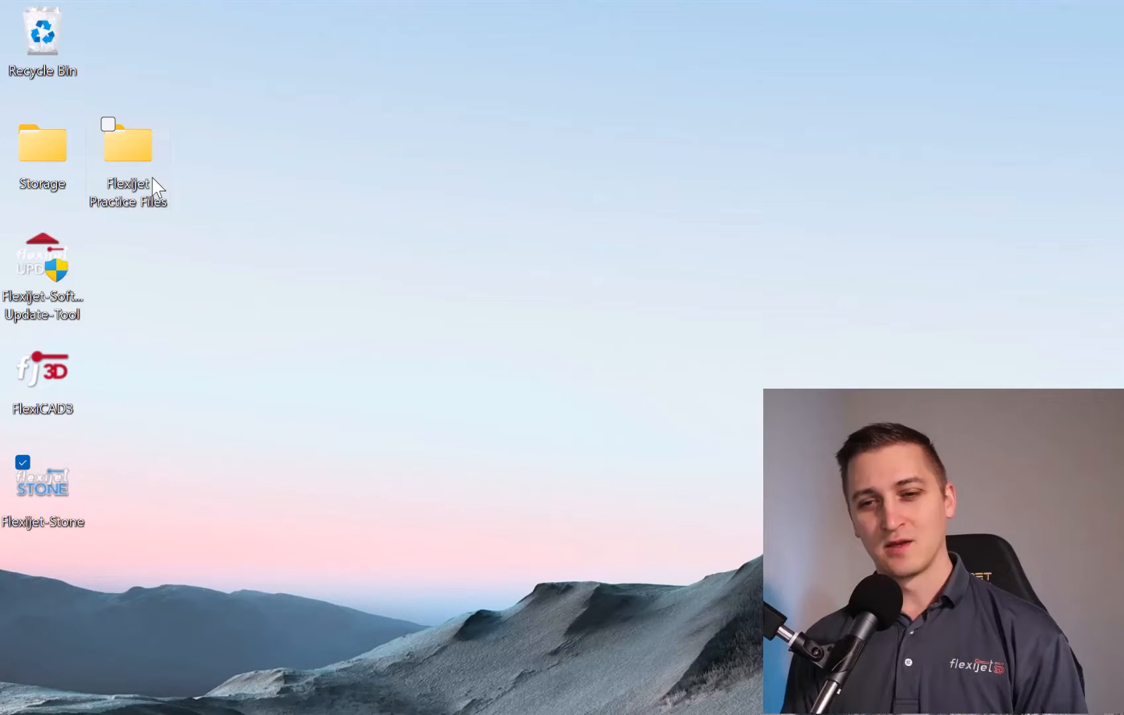
Launch Flexijet Stone from the desktop
left_click(128, 143)
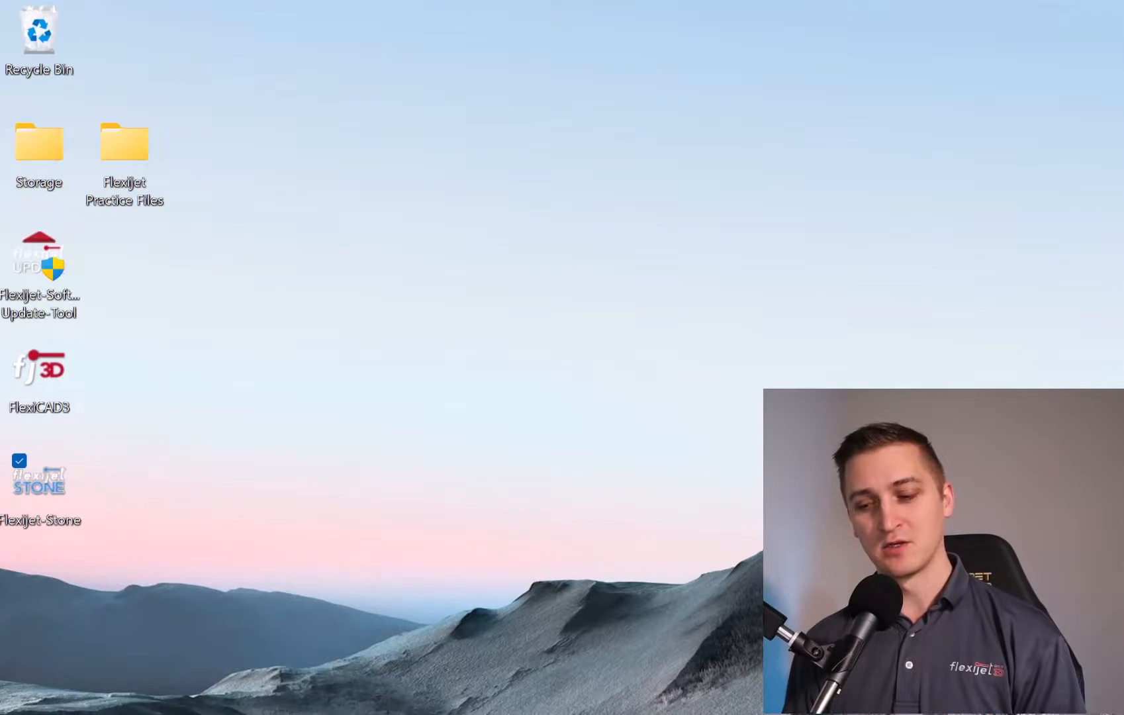
double_click(40, 261)
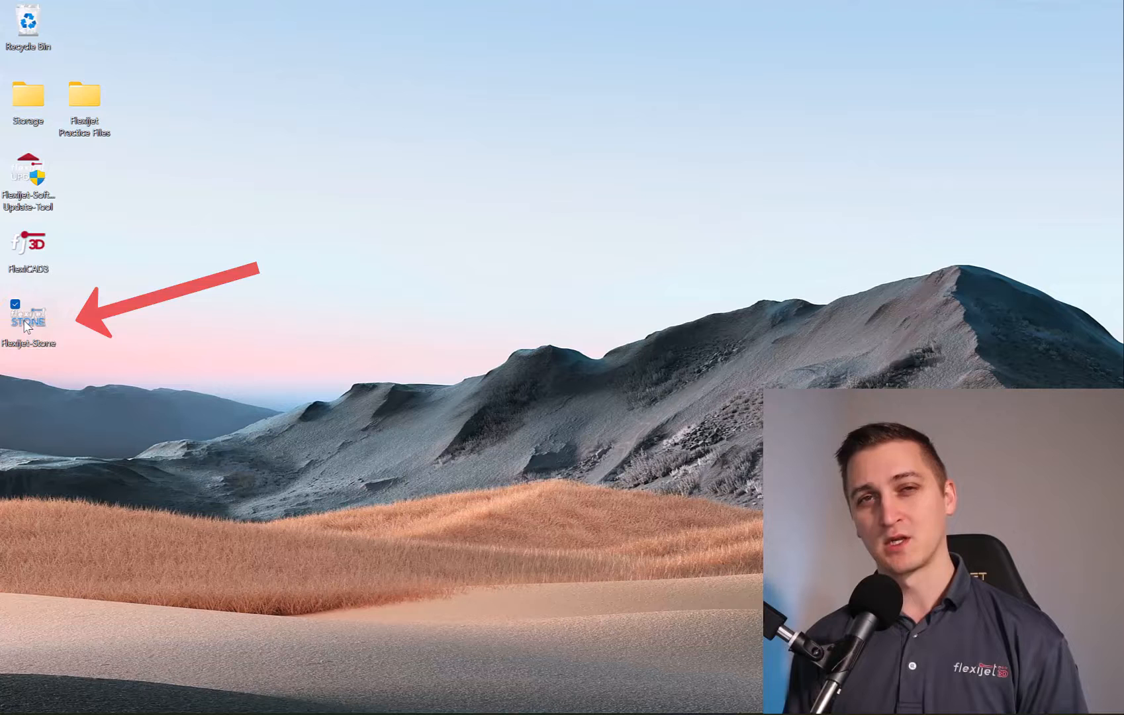
double_click(28, 314)
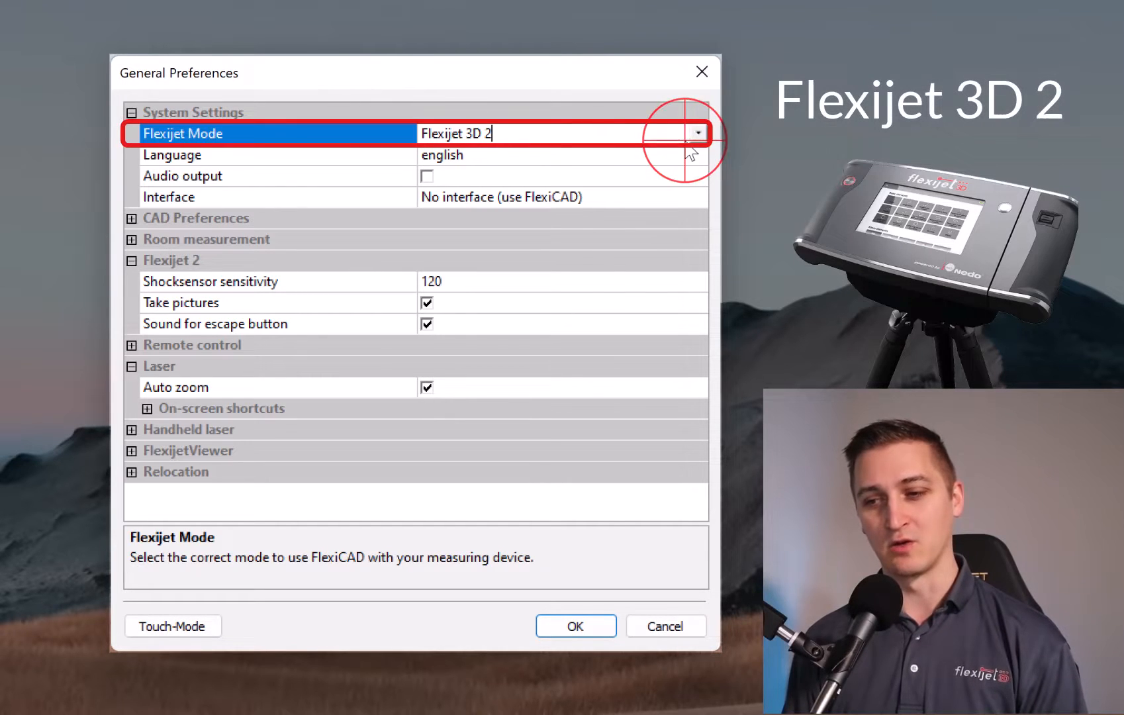
Keep Flexijet 3D 2 as the measuring device mode and expand the CAD Preferences section
left_click(695, 132)
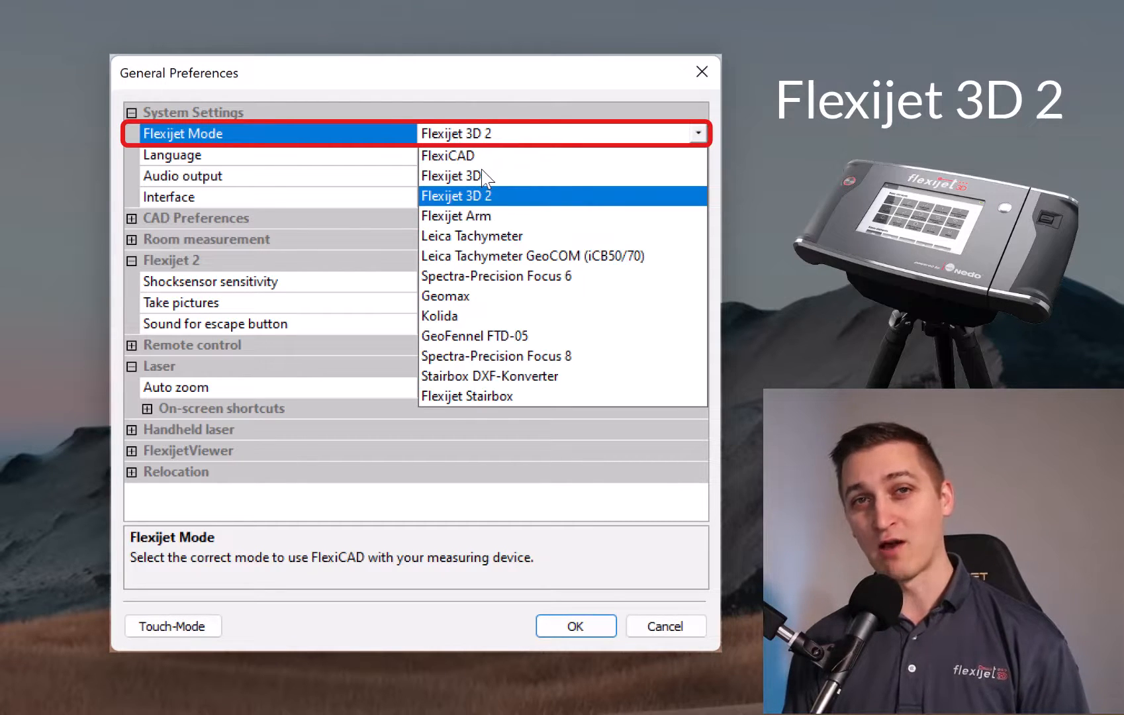
left_click(457, 194)
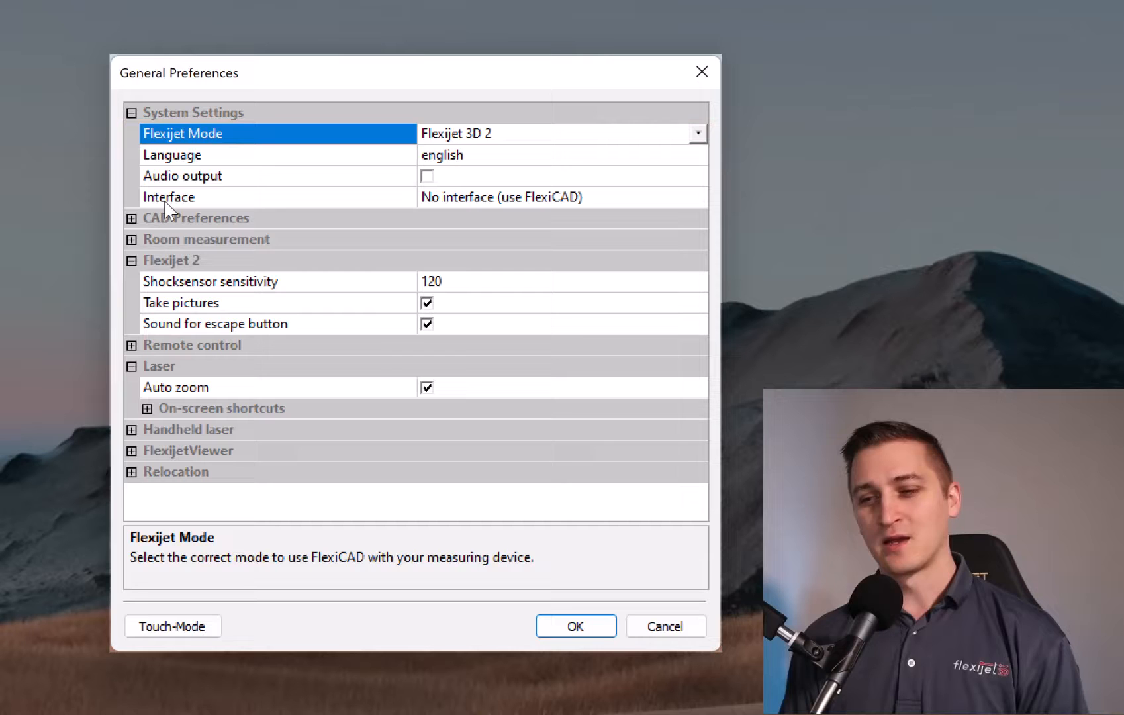
left_click(132, 218)
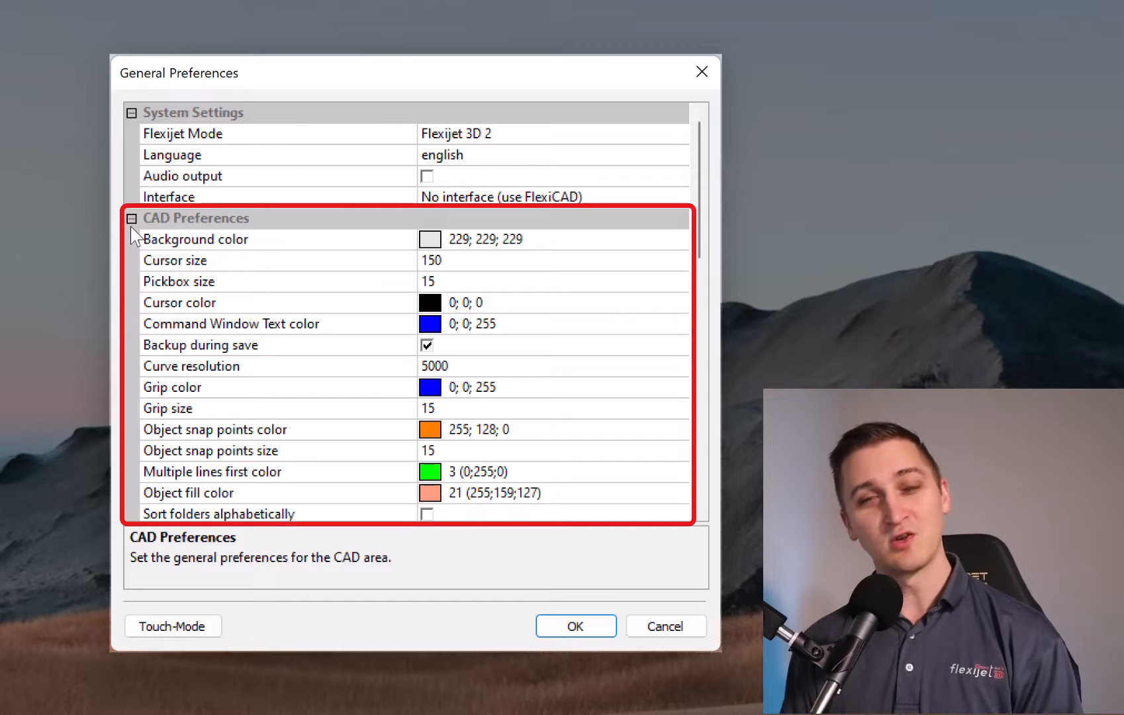
left_click(133, 219)
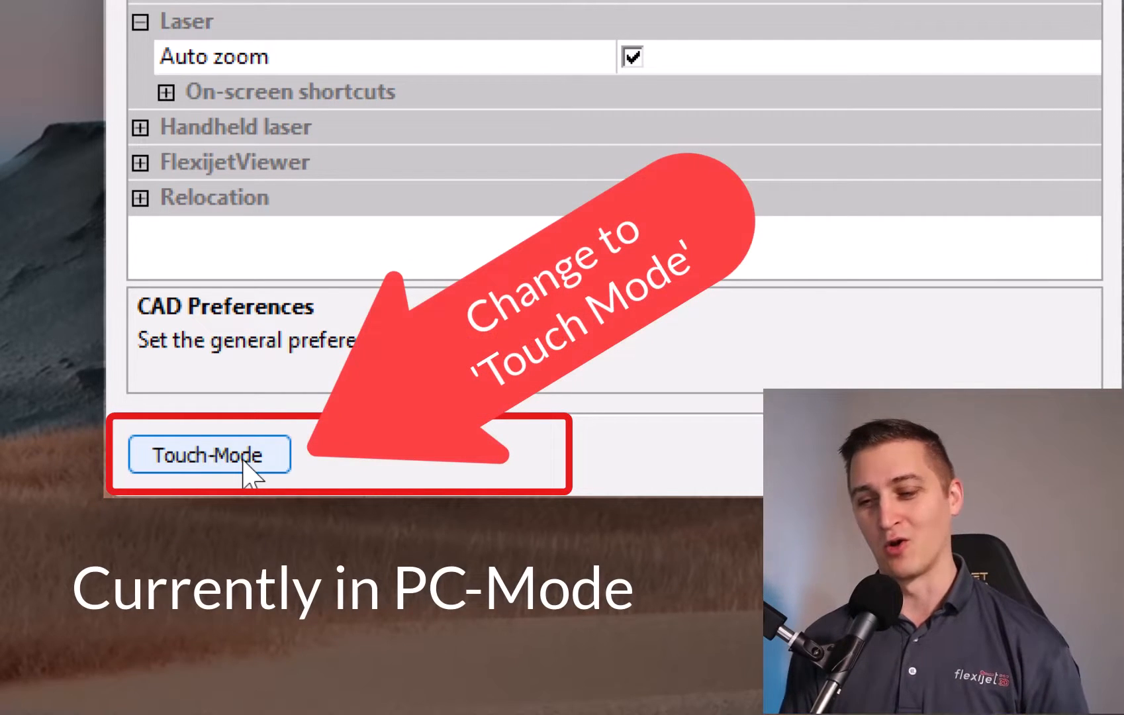
left_click(206, 454)
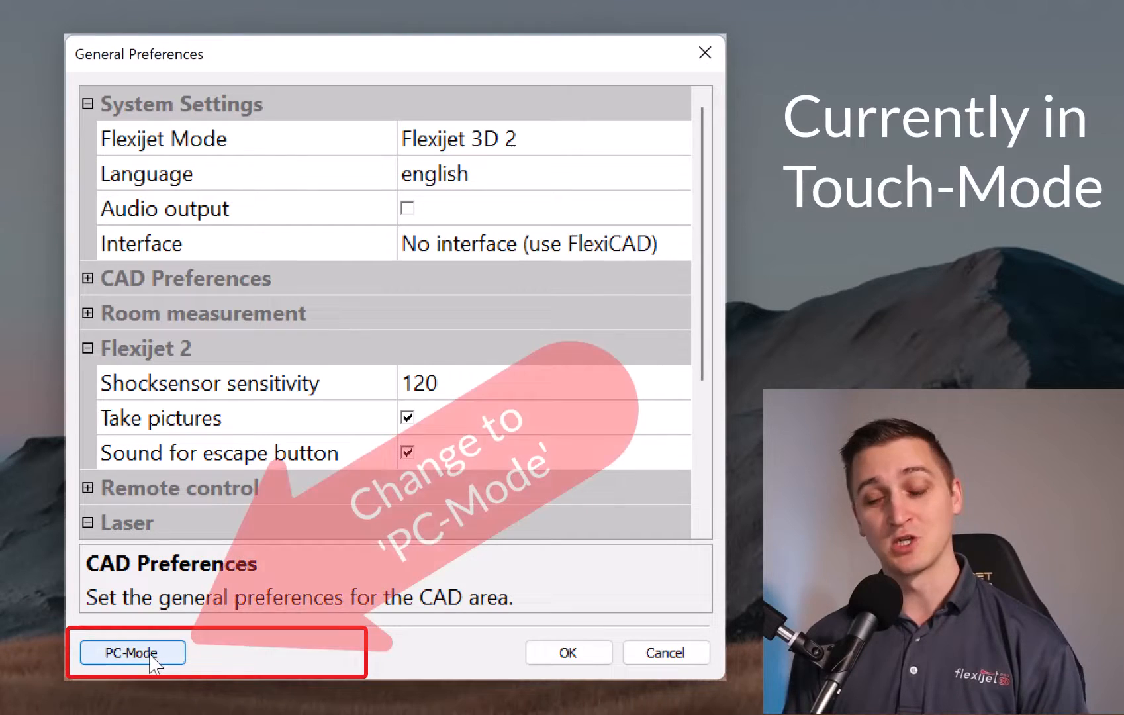
left_click(132, 653)
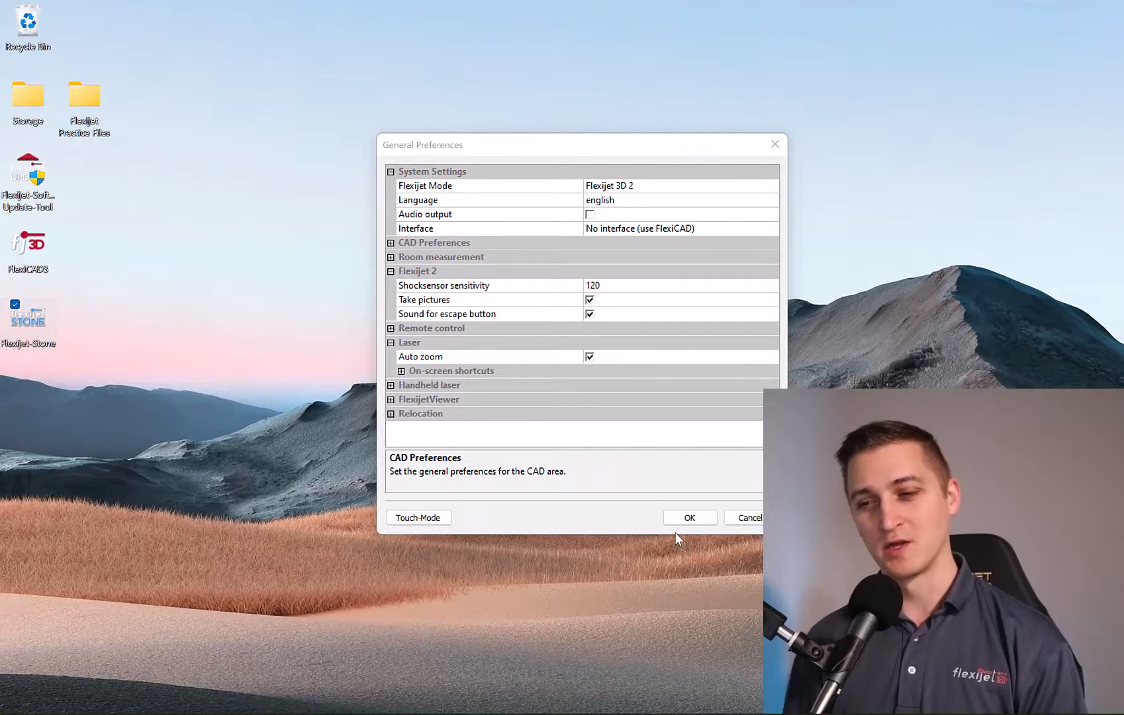
left_click(689, 518)
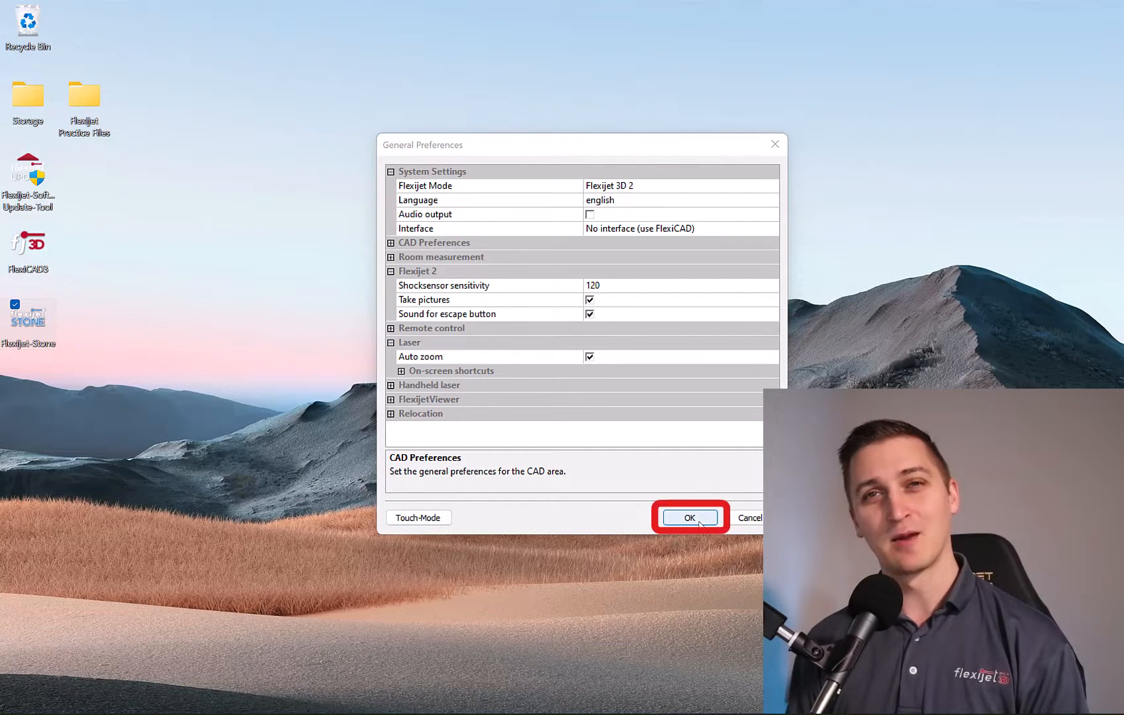
Accept the preferences and dismiss the 'Could not connect to Flexijet!' warning
left_click(688, 518)
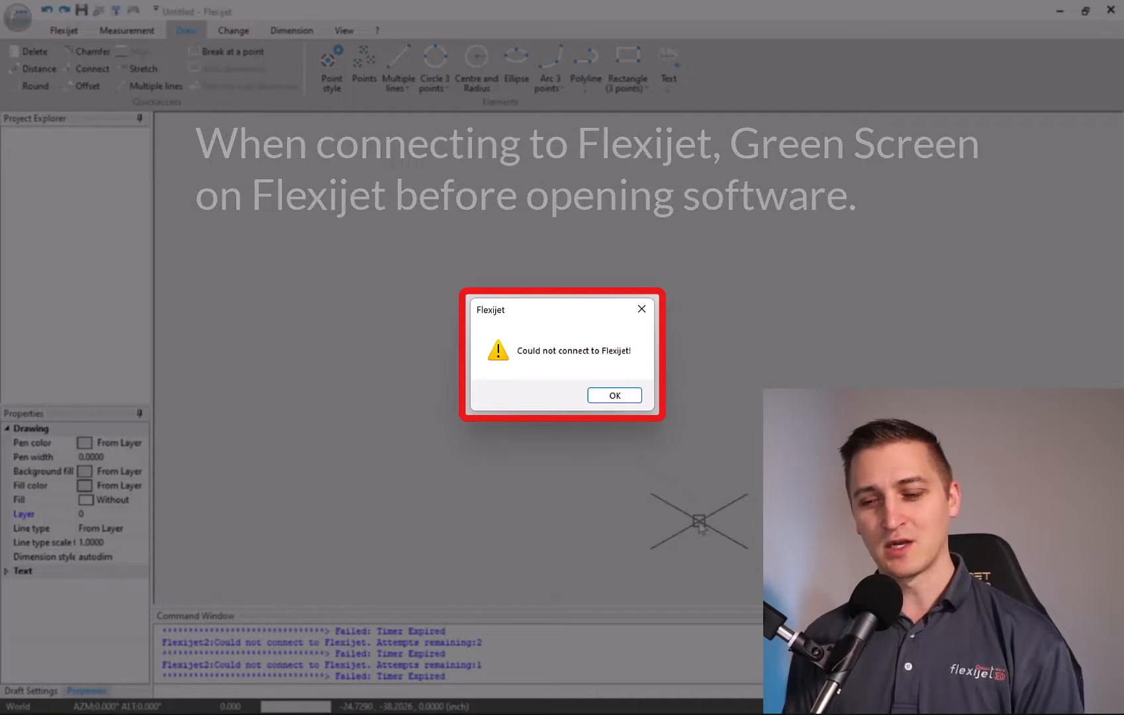
left_click(613, 395)
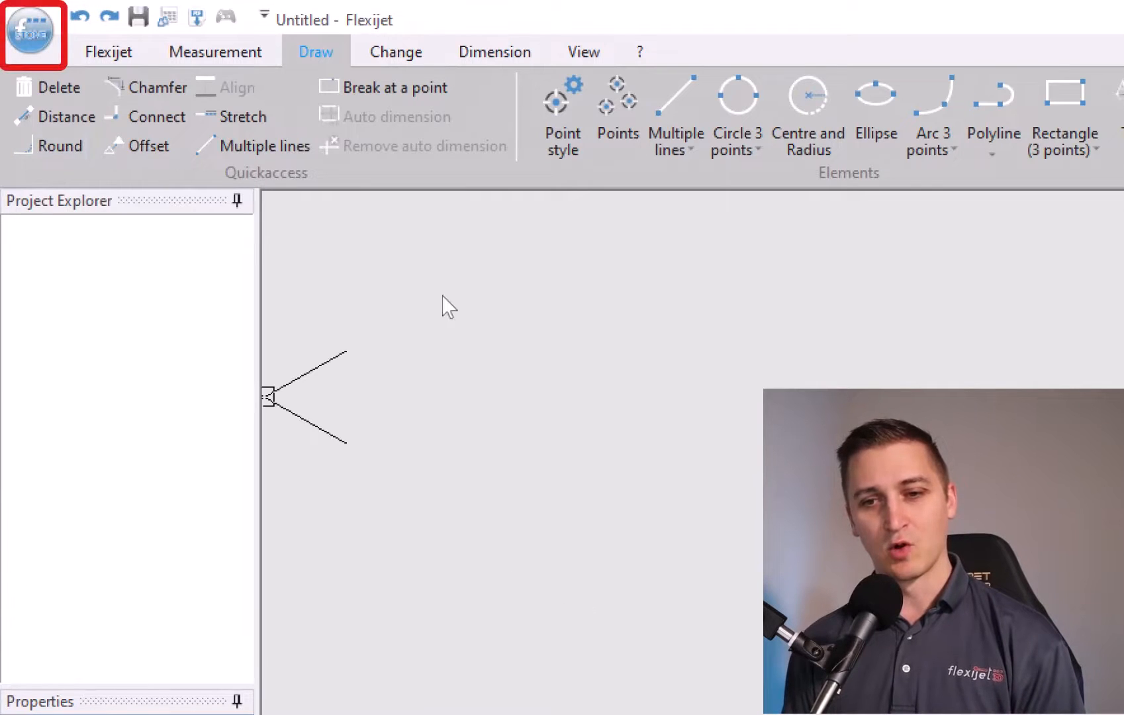
mouse_move(36, 54)
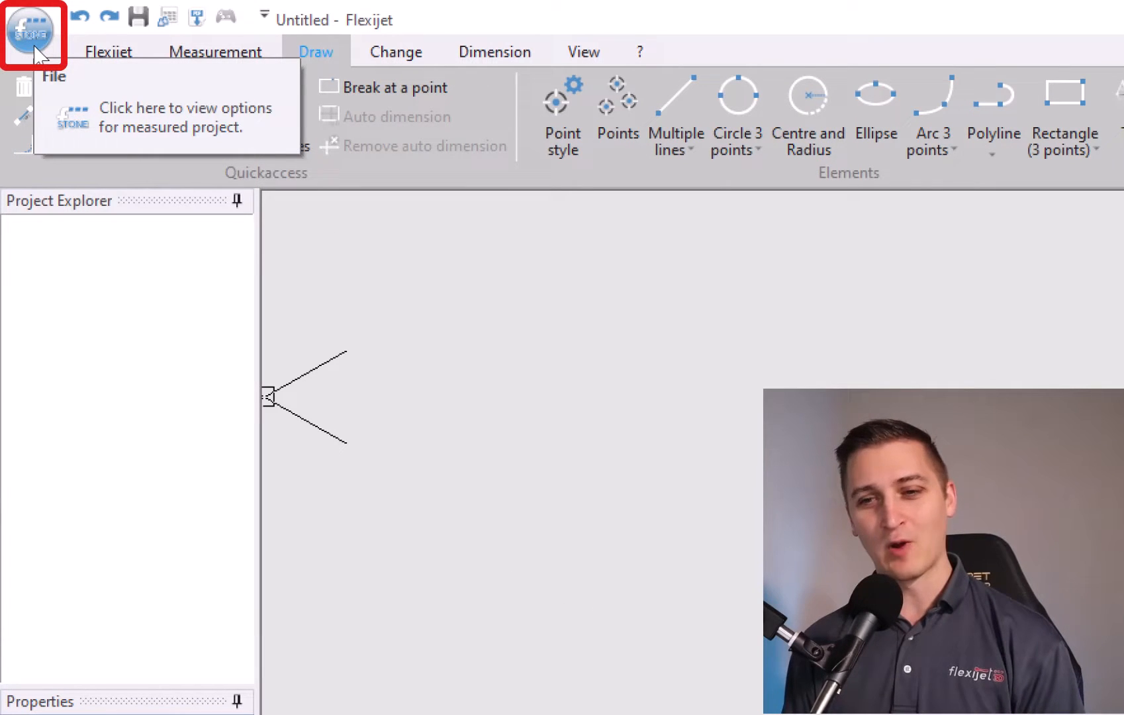
Open Practice_2.flexijet from the Flexijet Practice Files folder via File > Open
left_click(31, 31)
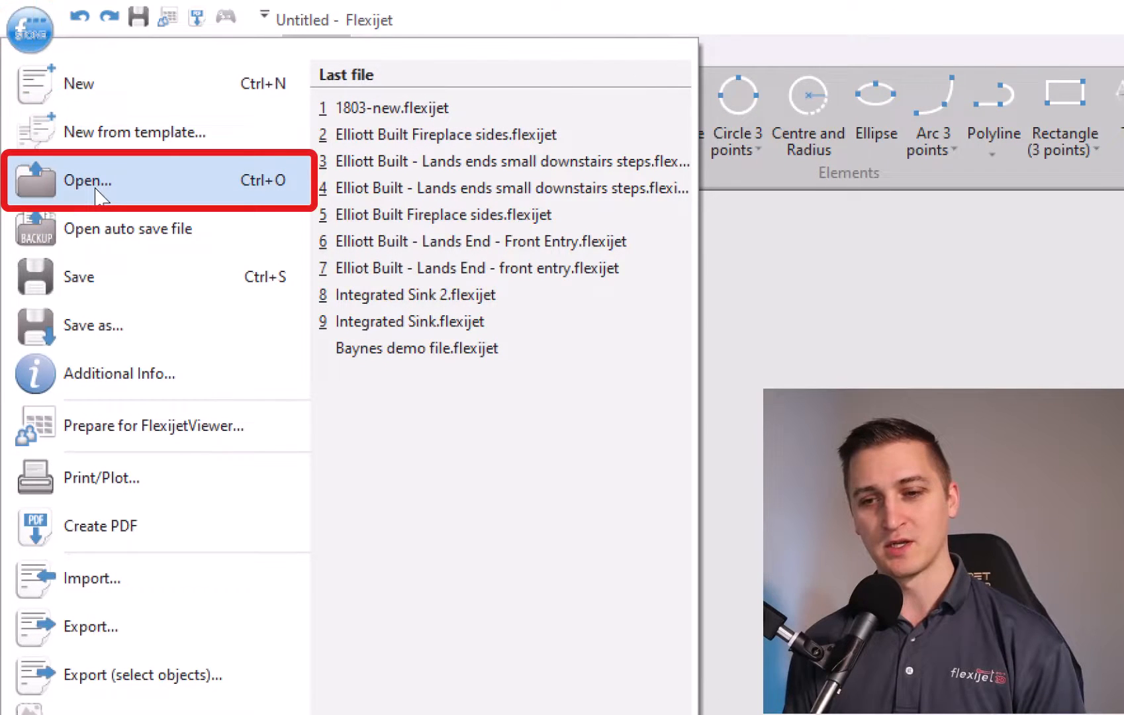
left_click(88, 179)
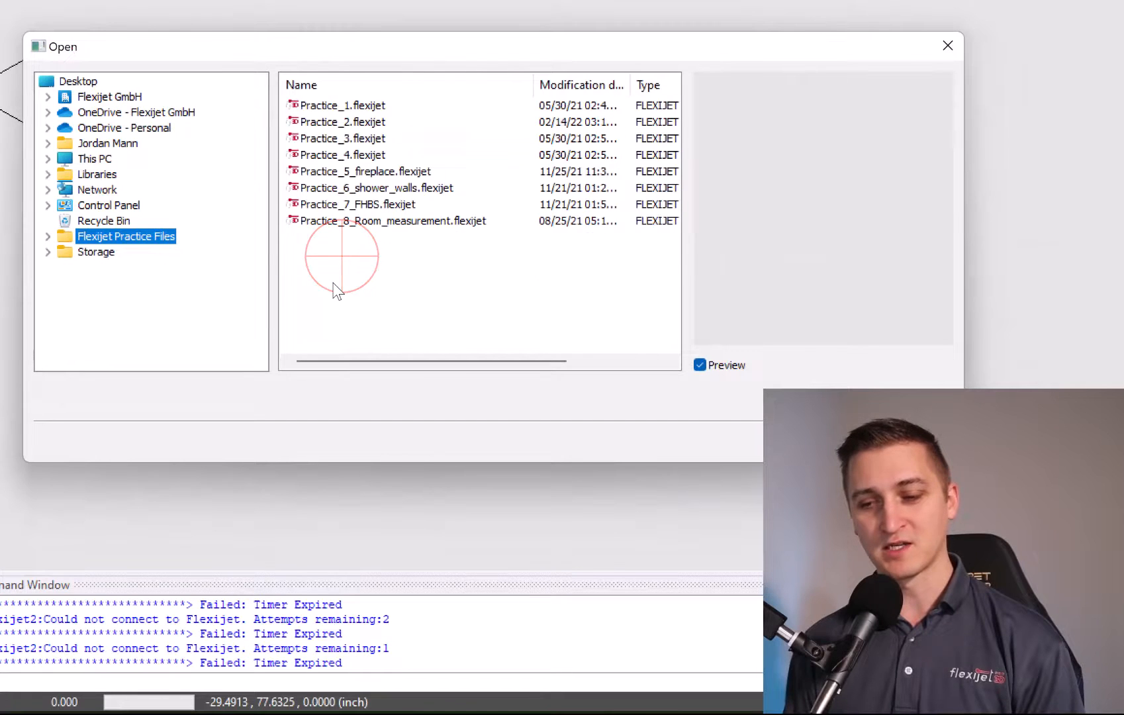
left_click(342, 122)
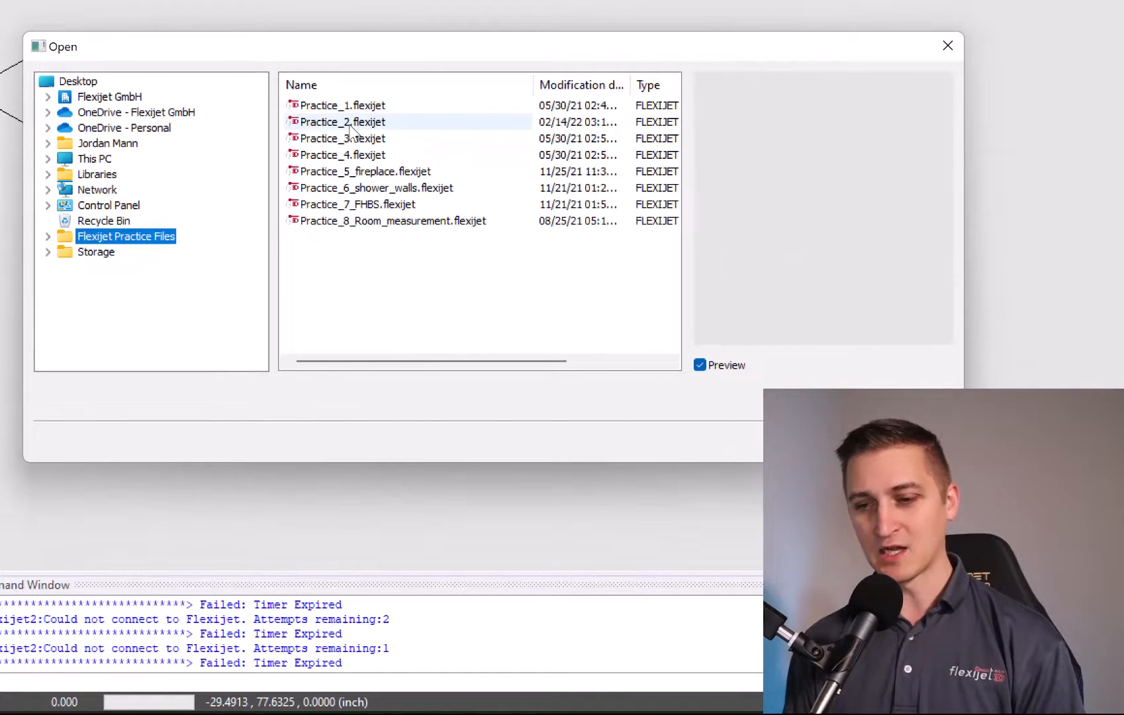
left_click(342, 122)
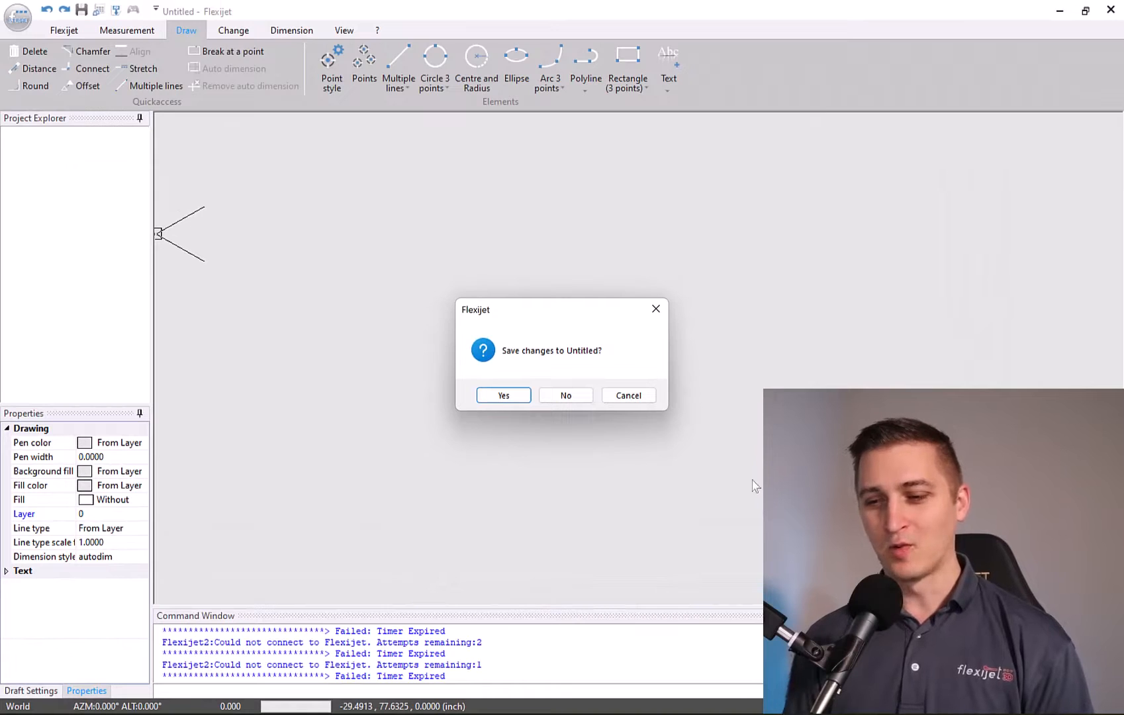
left_click(565, 394)
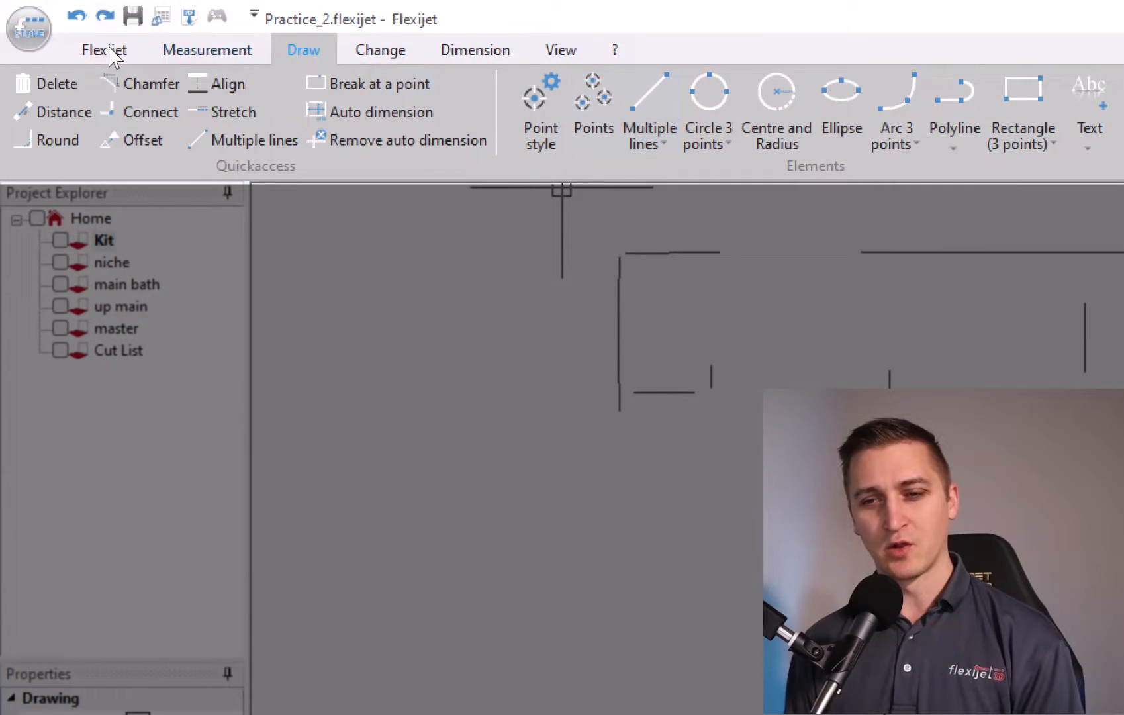
Browse the Flexijet and Measurement ribbon tabs and preview the New folder options
left_click(207, 49)
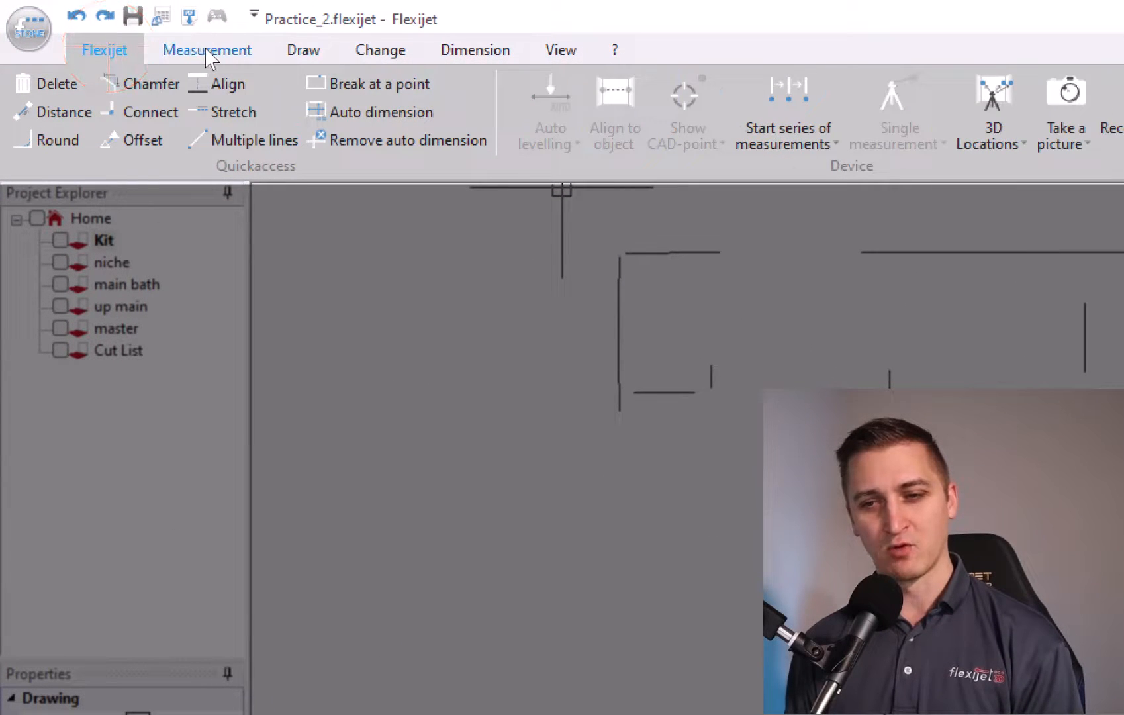
left_click(302, 49)
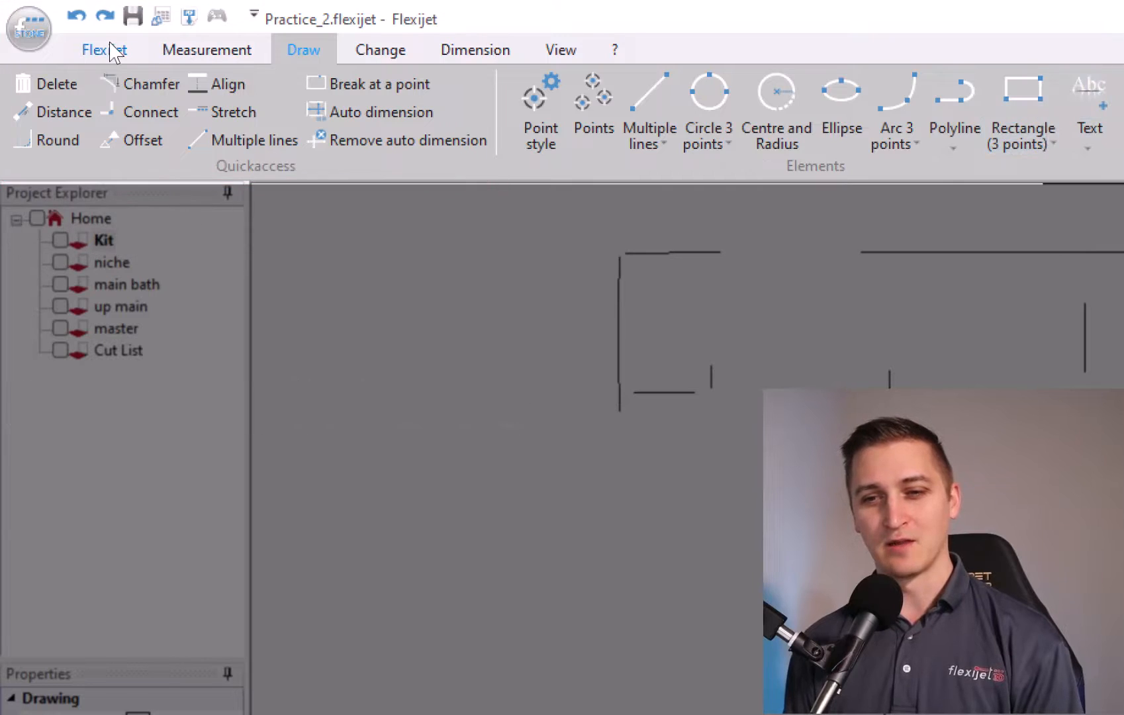
left_click(102, 49)
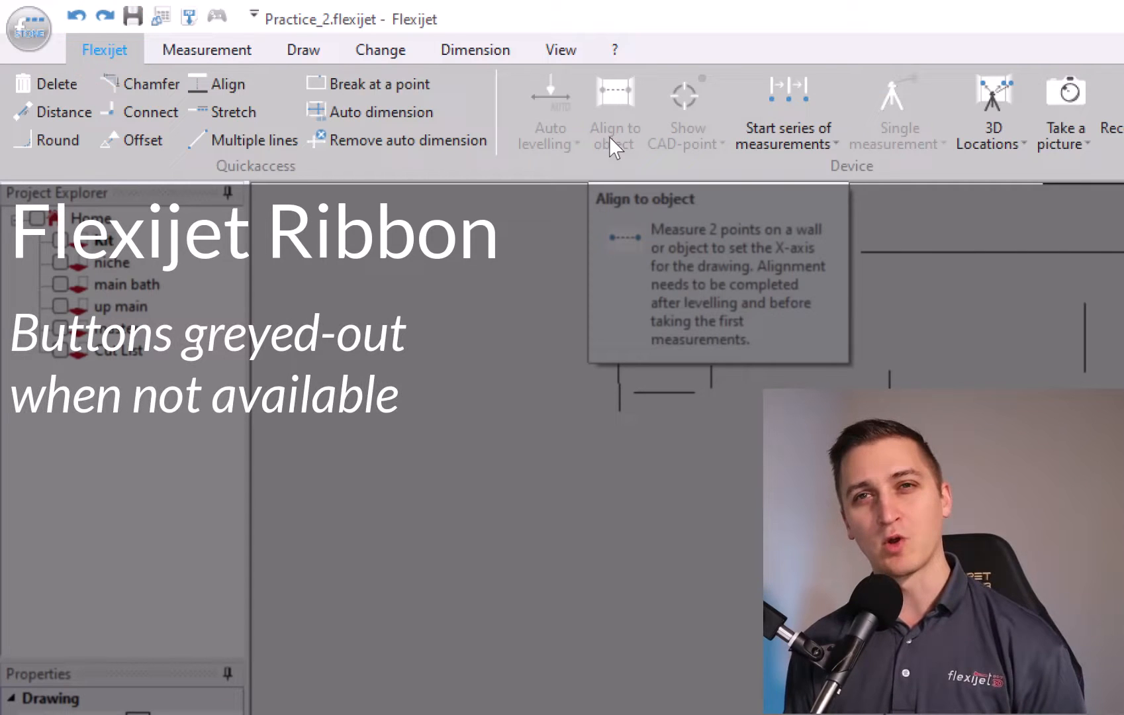
mouse_move(548, 107)
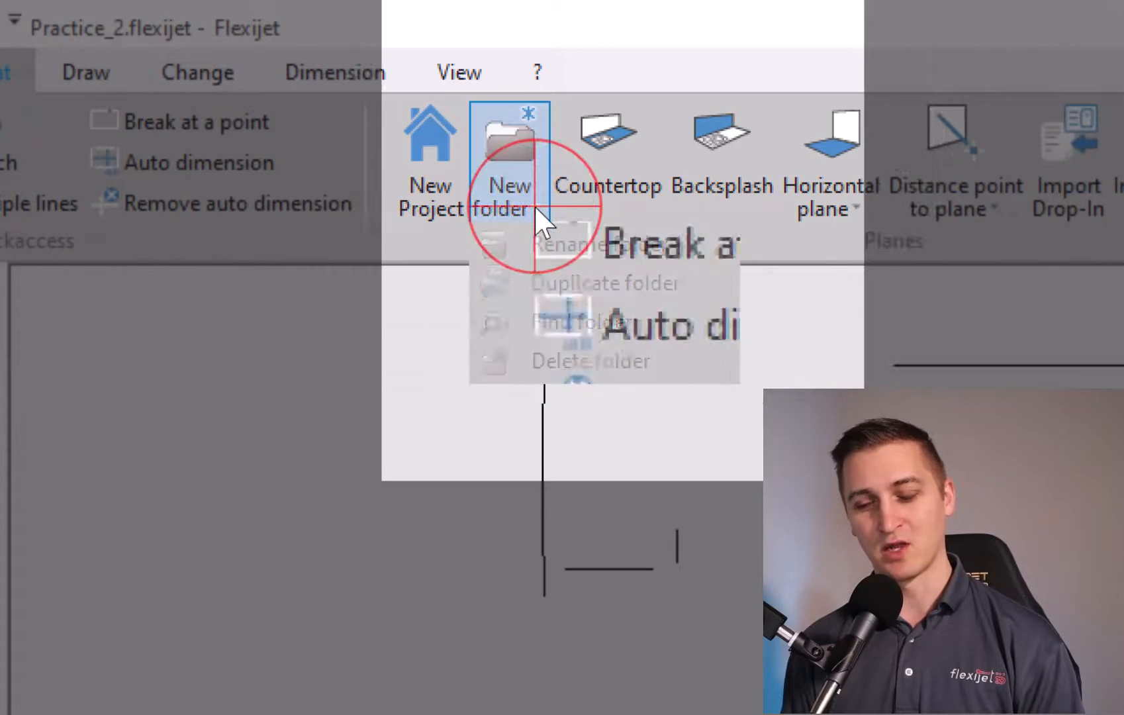
mouse_move(581, 322)
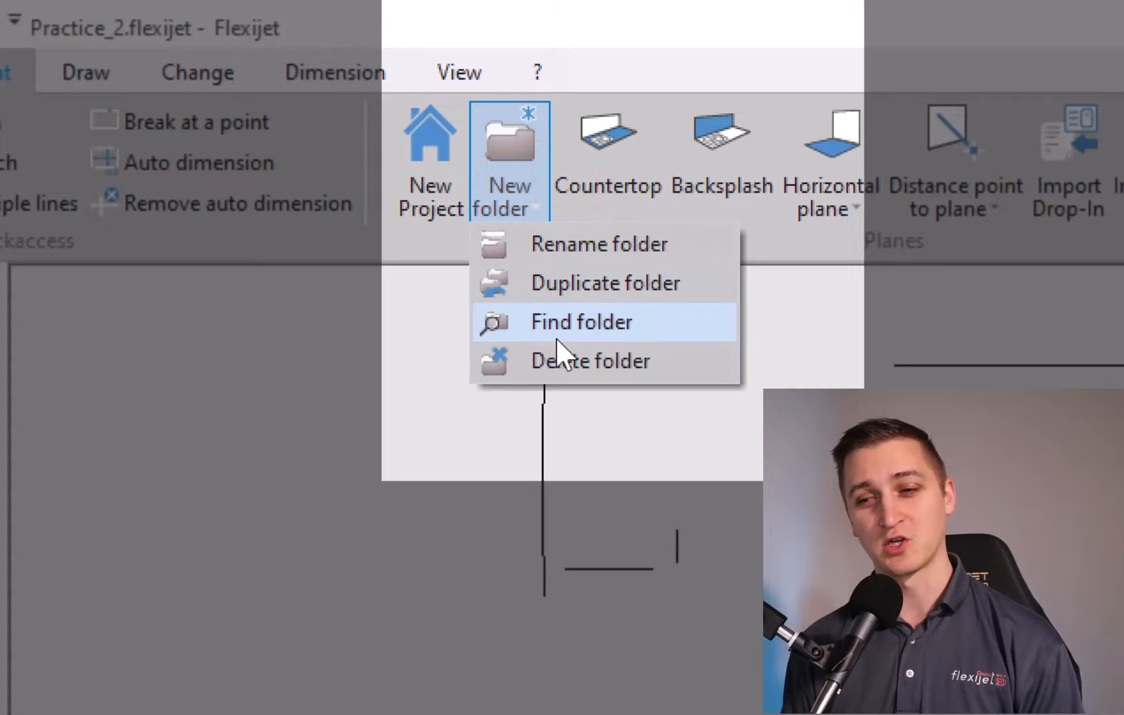
mouse_move(568, 378)
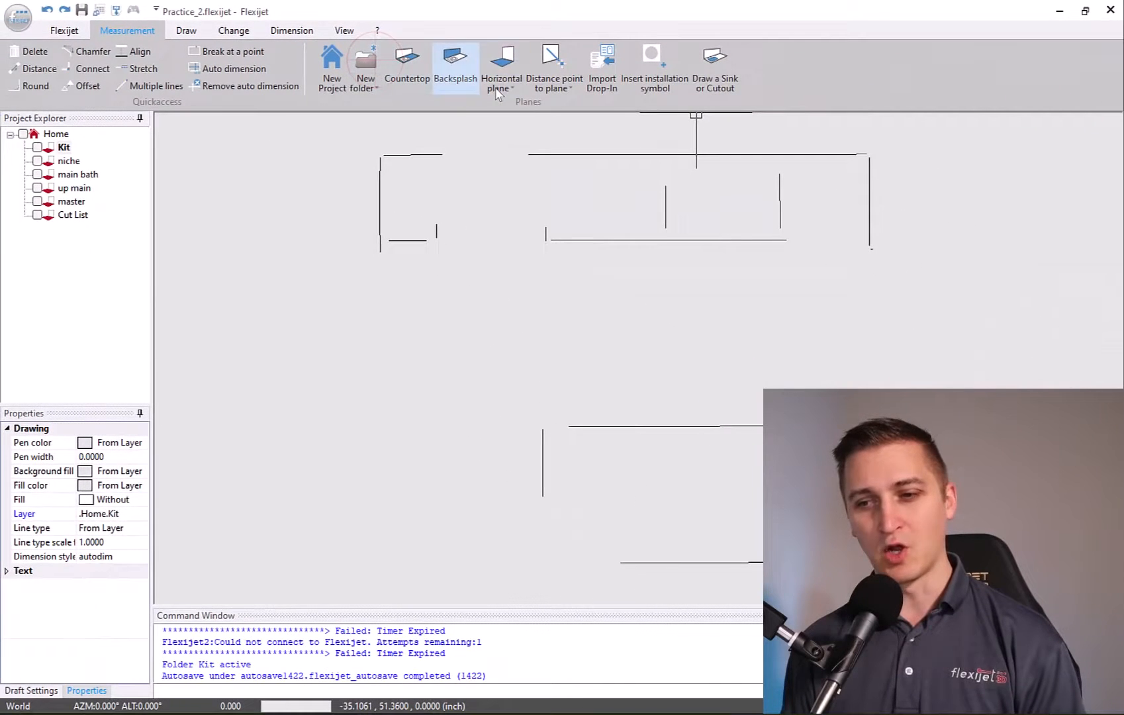
left_click(500, 65)
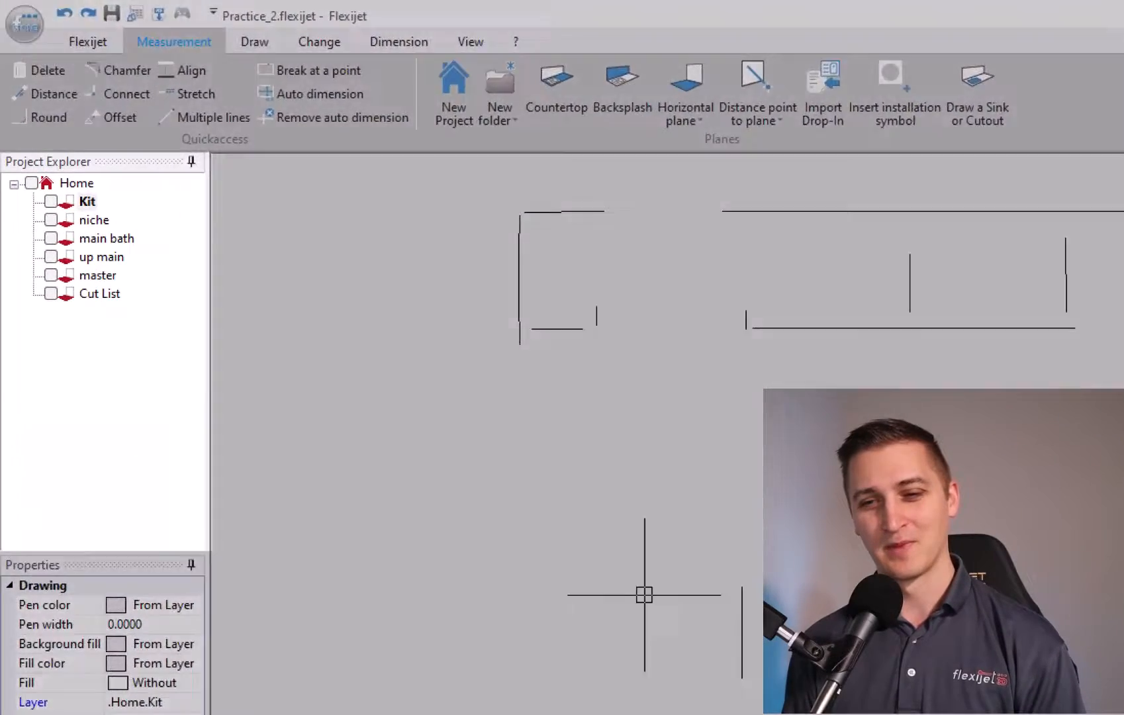
Make 'up main' the active folder in the Project Explorer so its floor plan shows
left_click(87, 204)
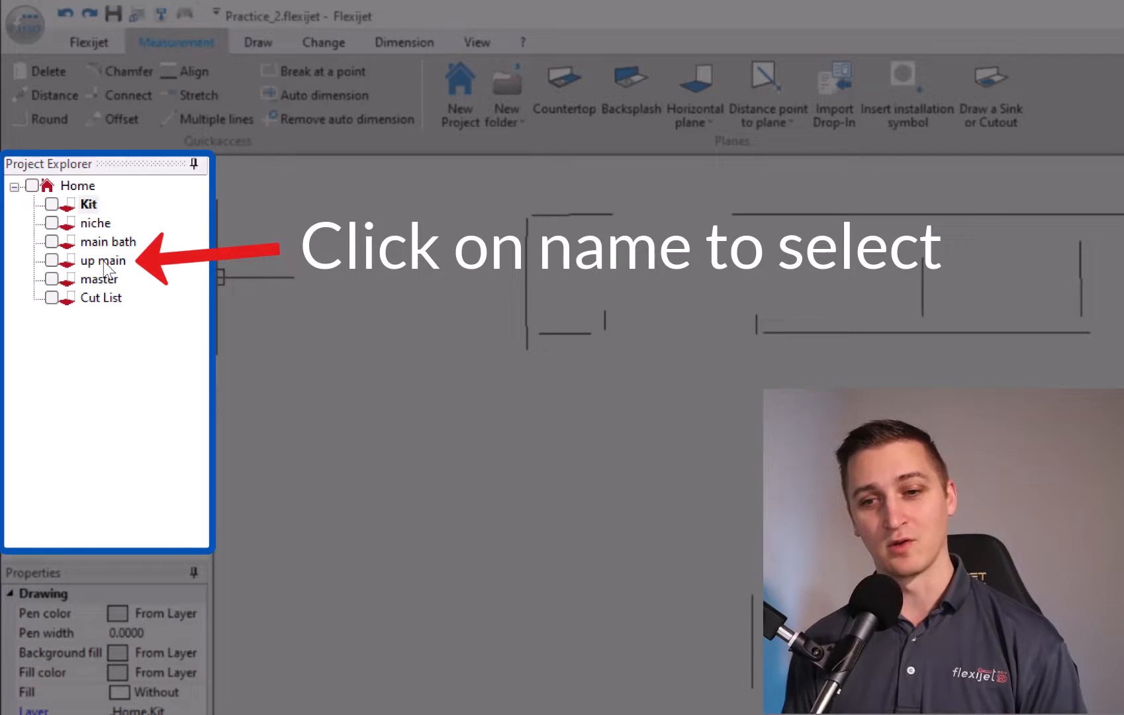
left_click(106, 260)
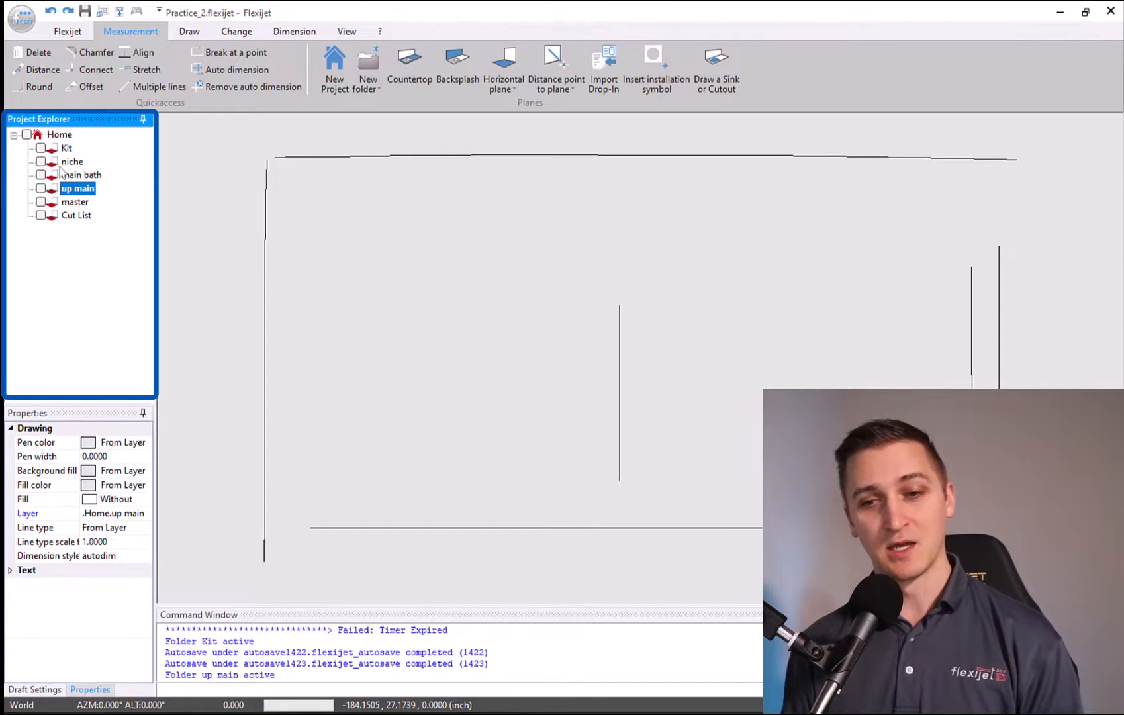
left_click(41, 149)
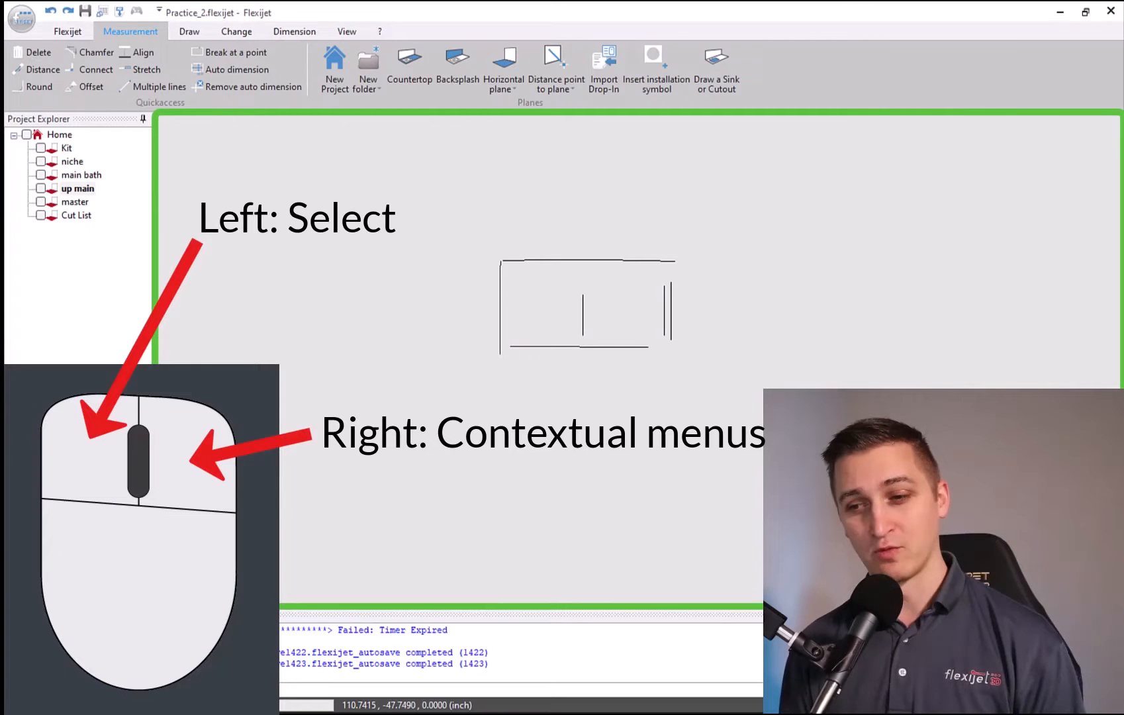
right_click(619, 257)
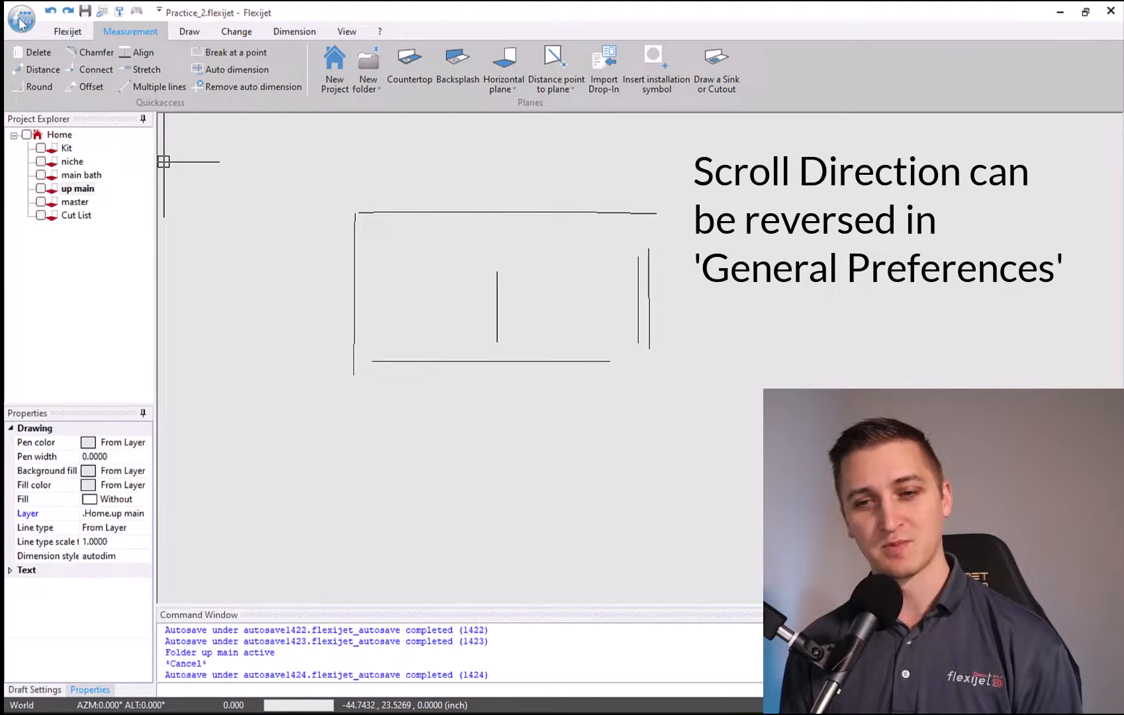
left_click(20, 19)
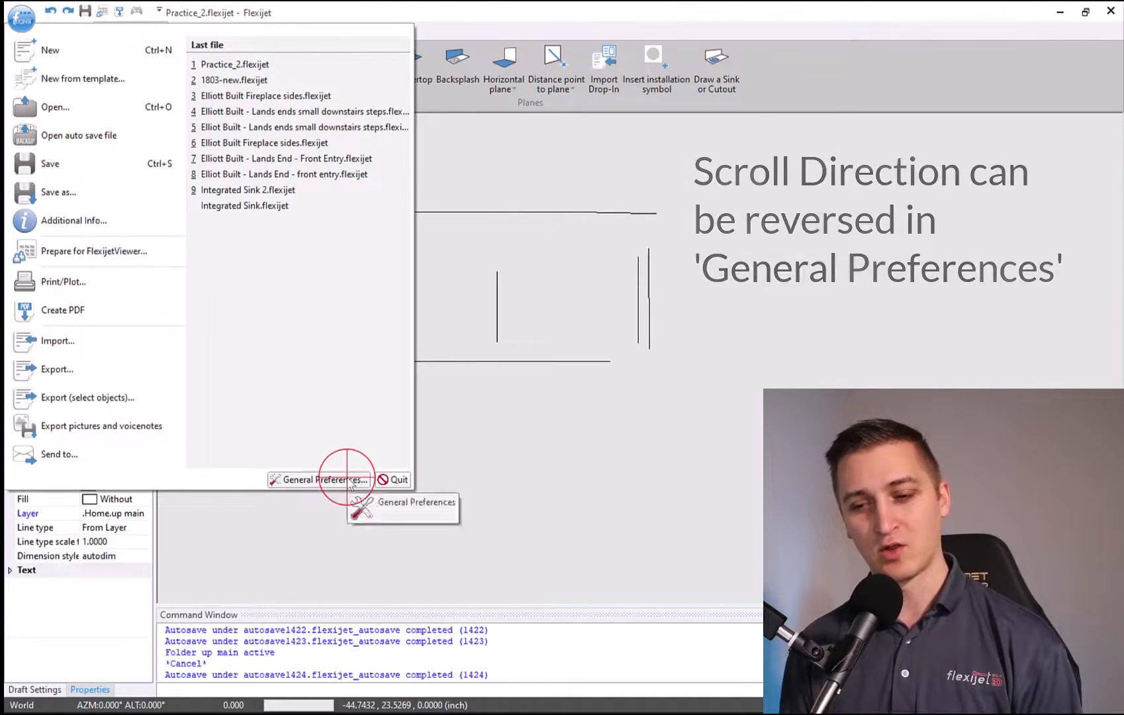
left_click(319, 479)
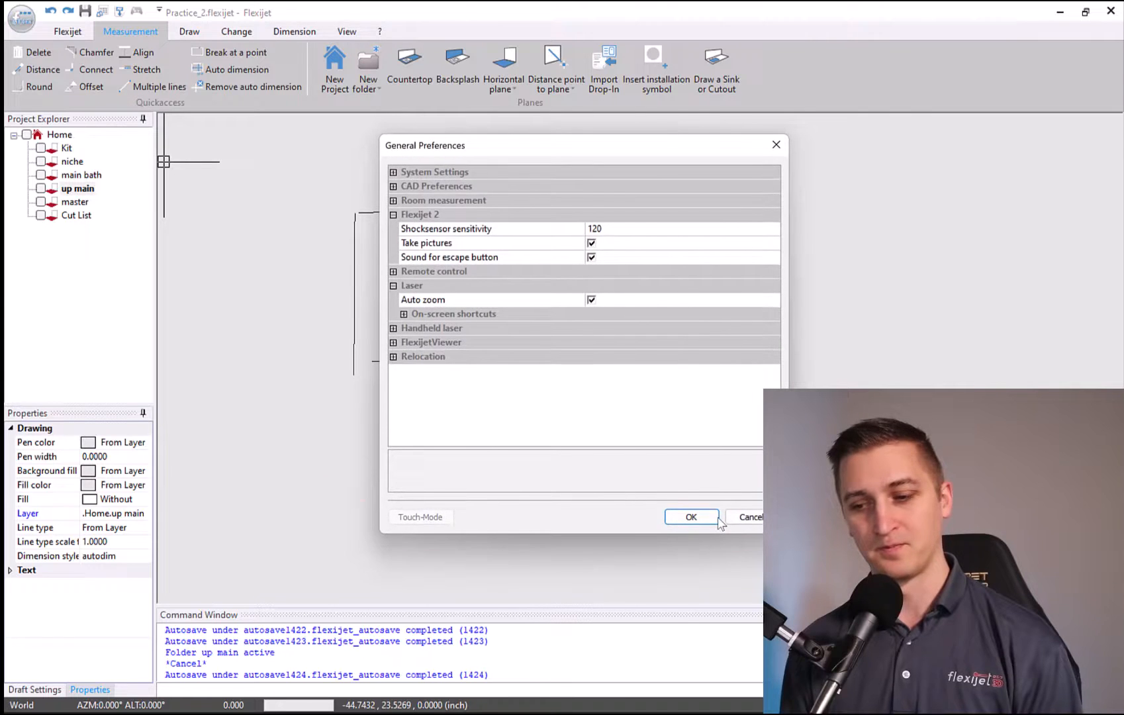
left_click(690, 518)
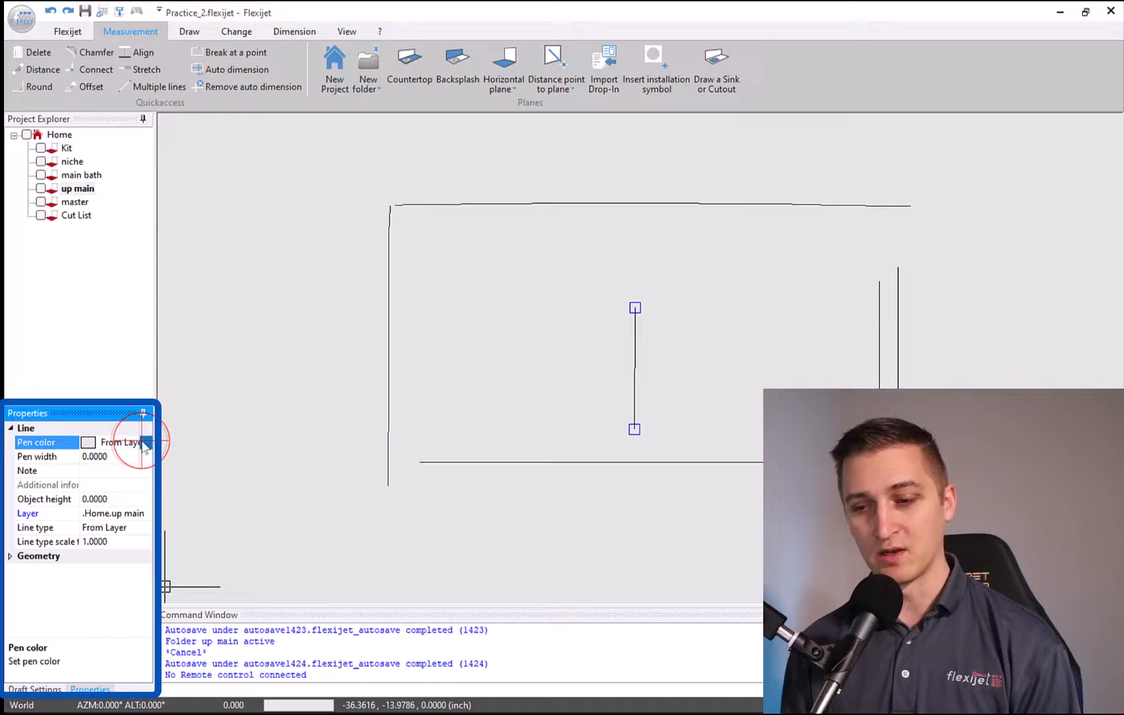
Set the selected line's pen colour to Red in the Properties panel
left_click(89, 442)
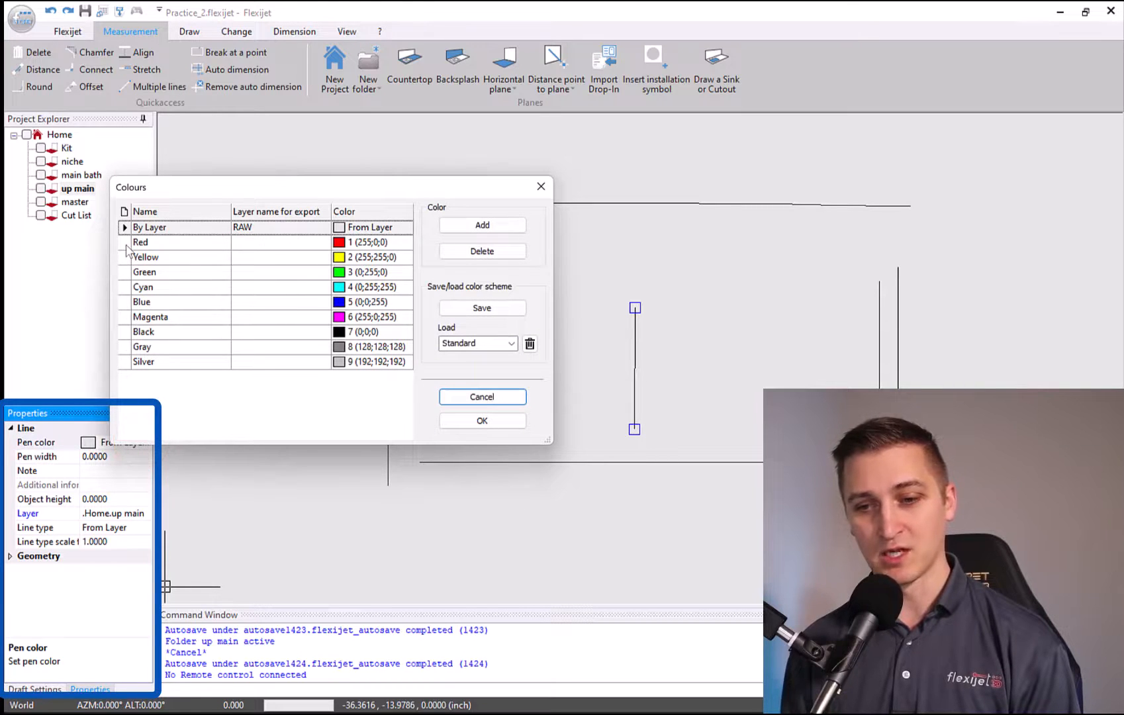
left_click(480, 420)
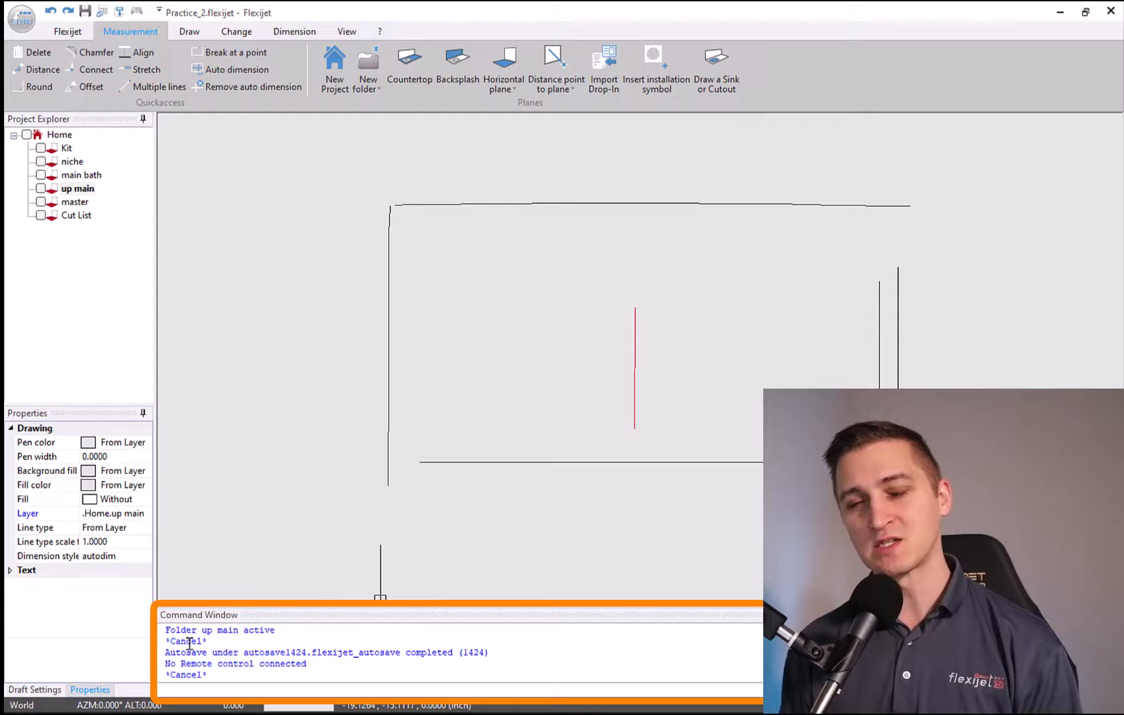
left_click(90, 86)
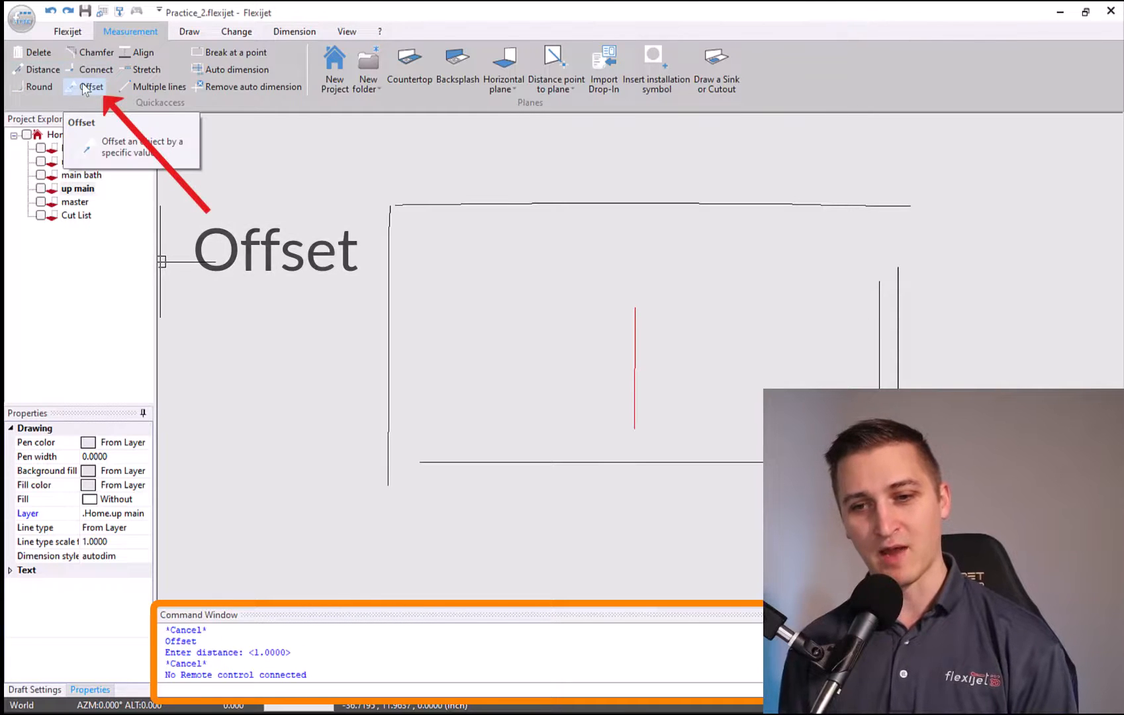
left_click(91, 87)
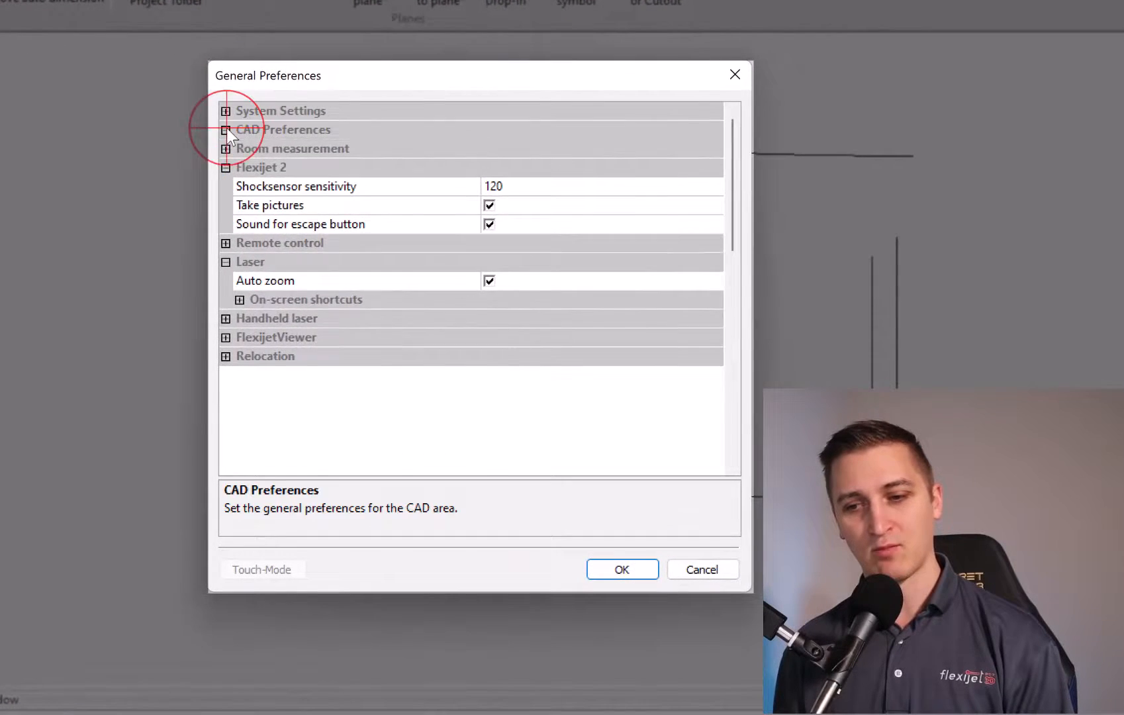
Enable PC-Mode Calculator input in CAD Preferences and confirm
left_click(226, 130)
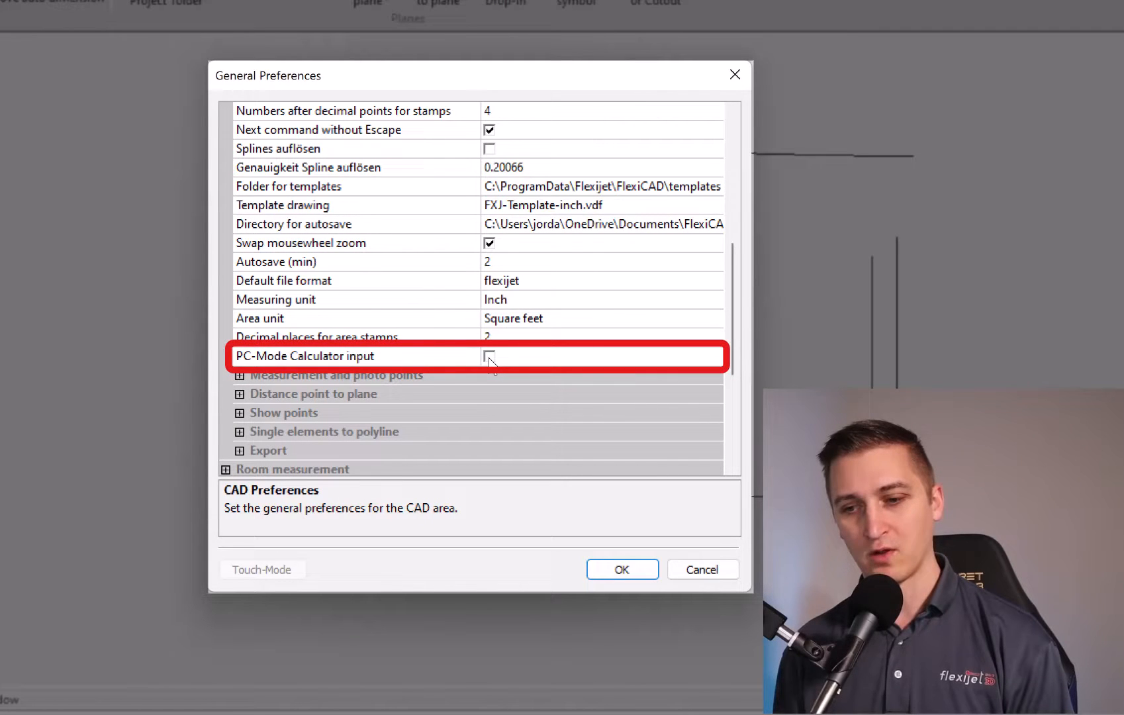
left_click(489, 356)
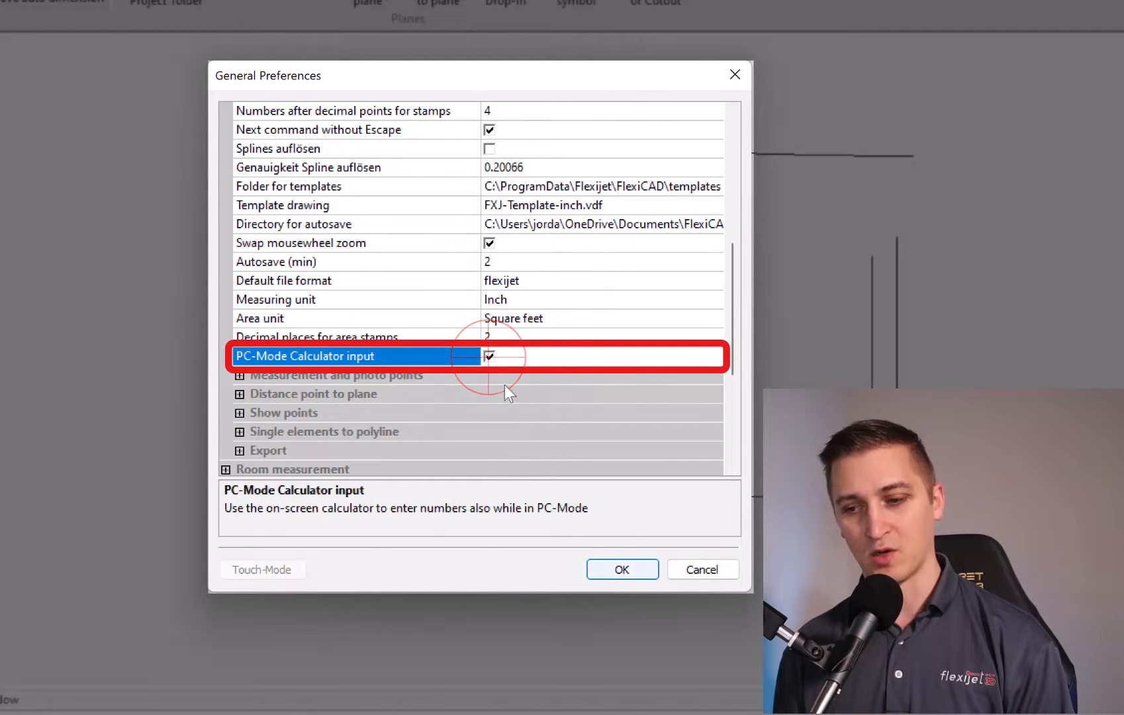
left_click(621, 569)
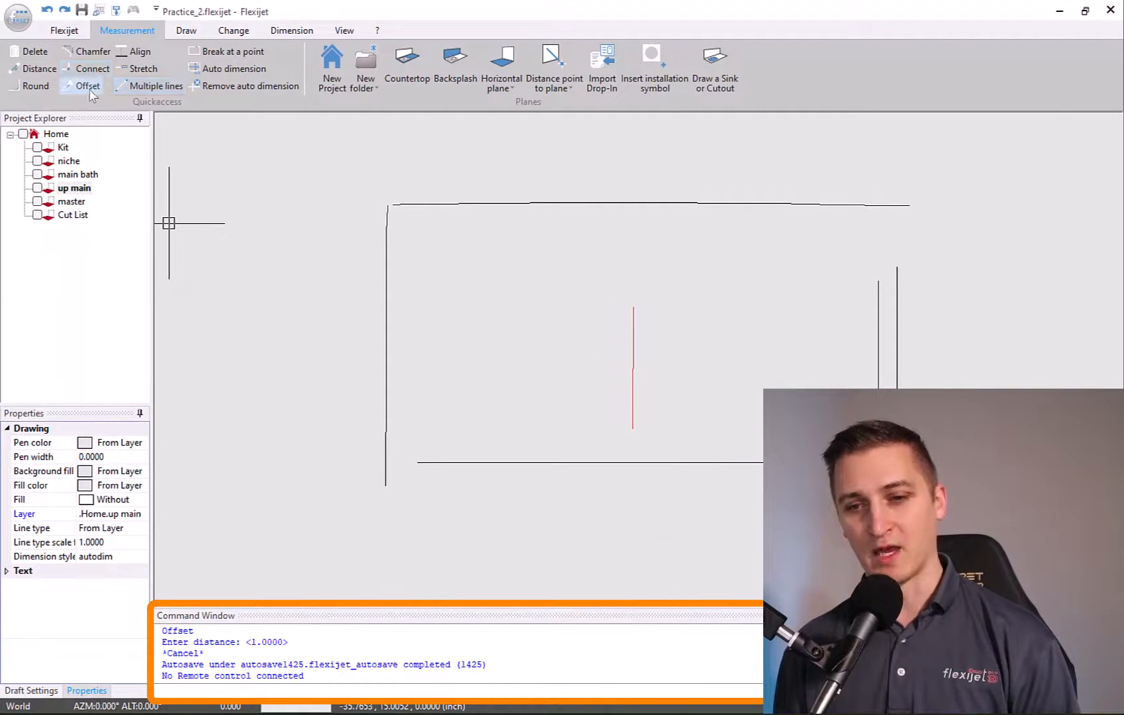
Offset a wall line by a distance of 2 to create a parallel copy, then finish the command
left_click(87, 84)
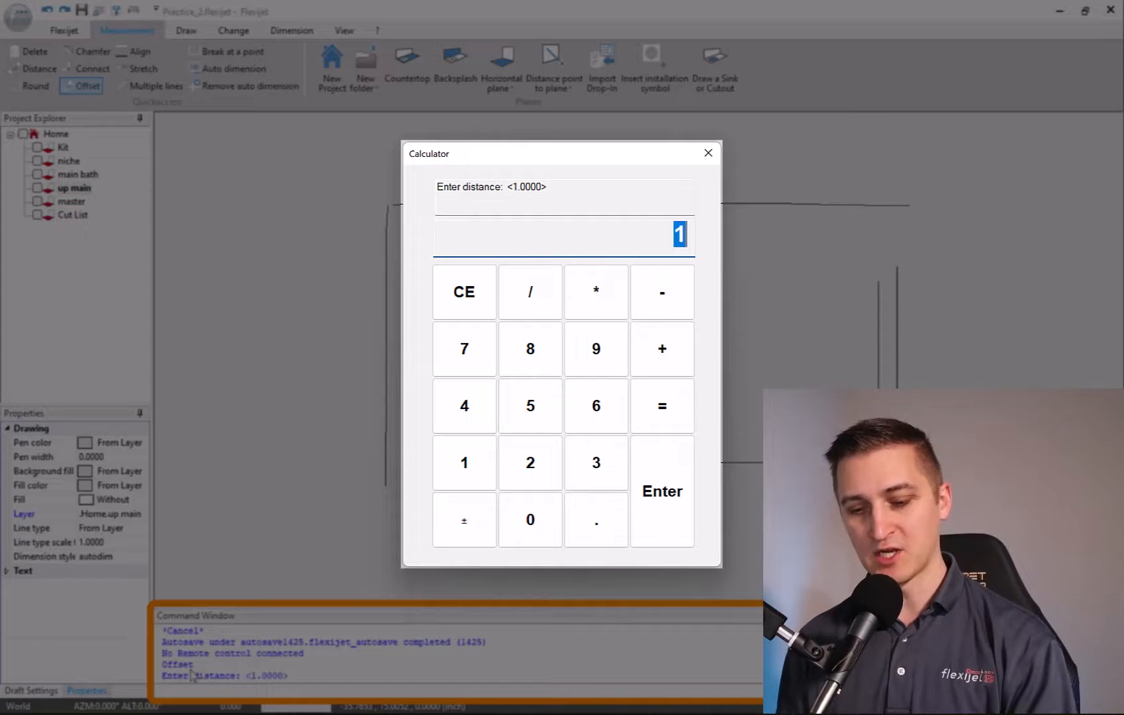
left_click(529, 462)
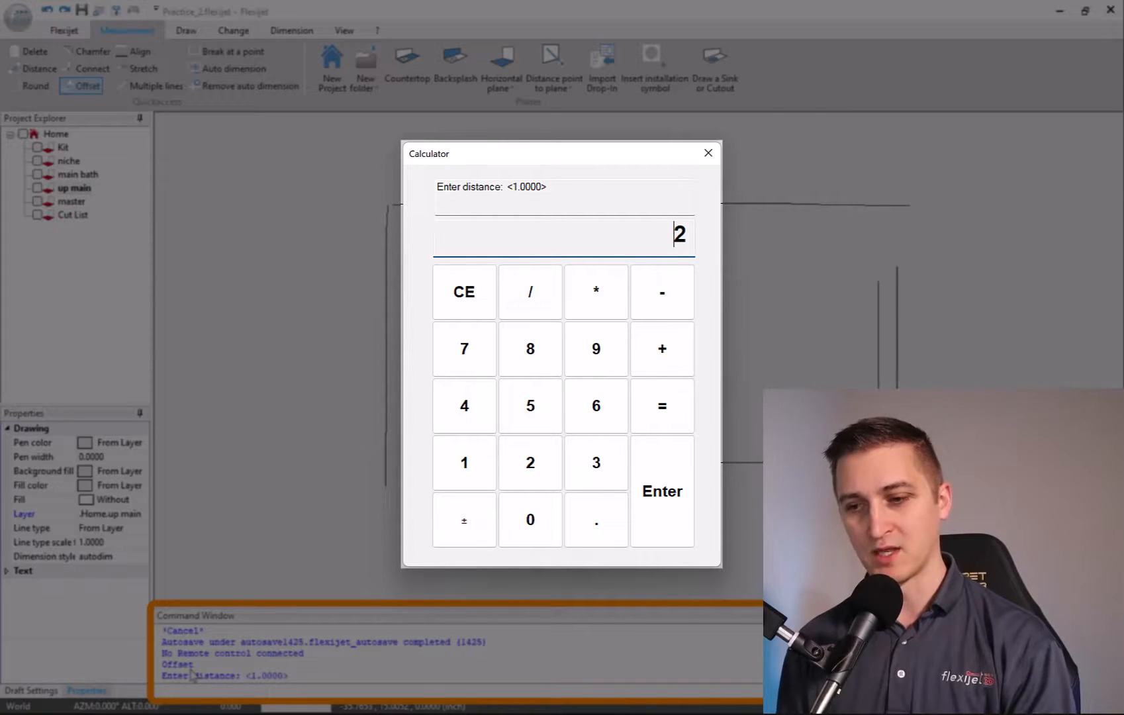
left_click(659, 490)
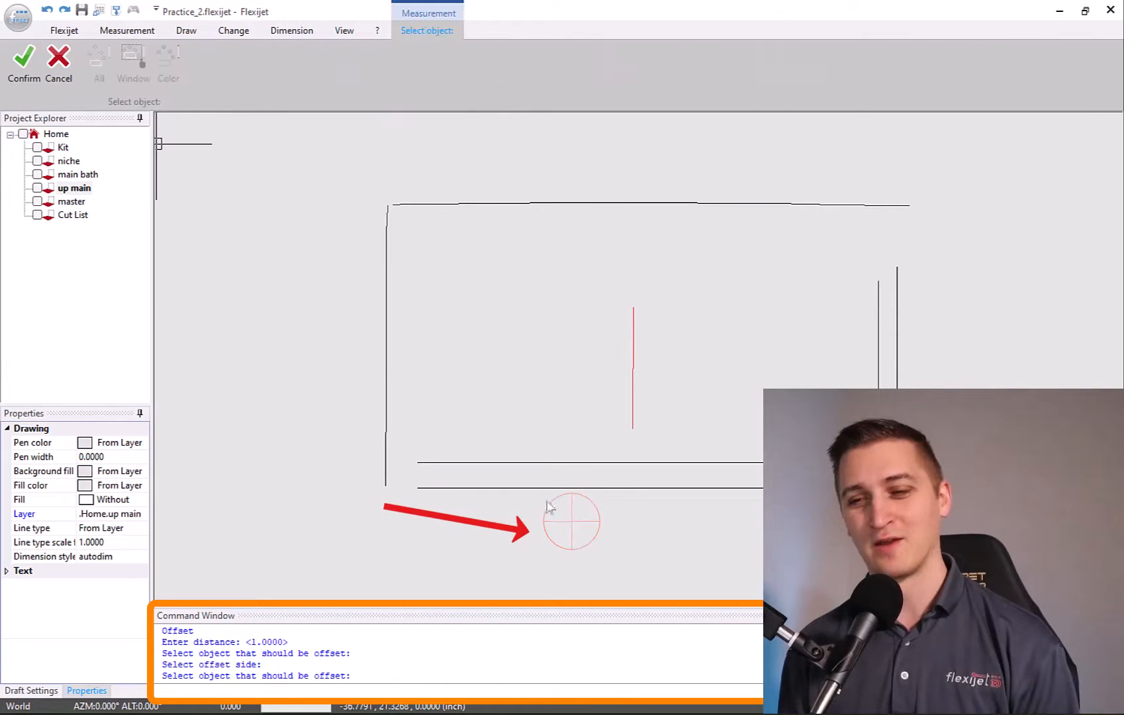
left_click(127, 31)
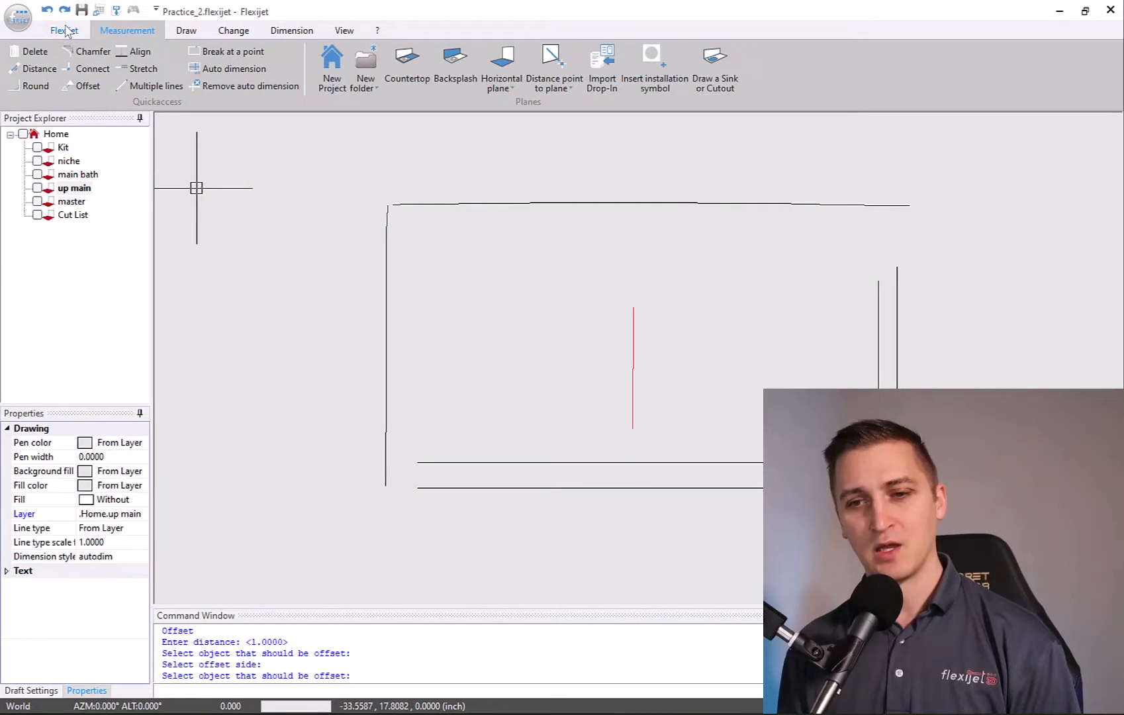
Browse the project's stored site photos via Take a picture, then close the viewer
left_click(64, 30)
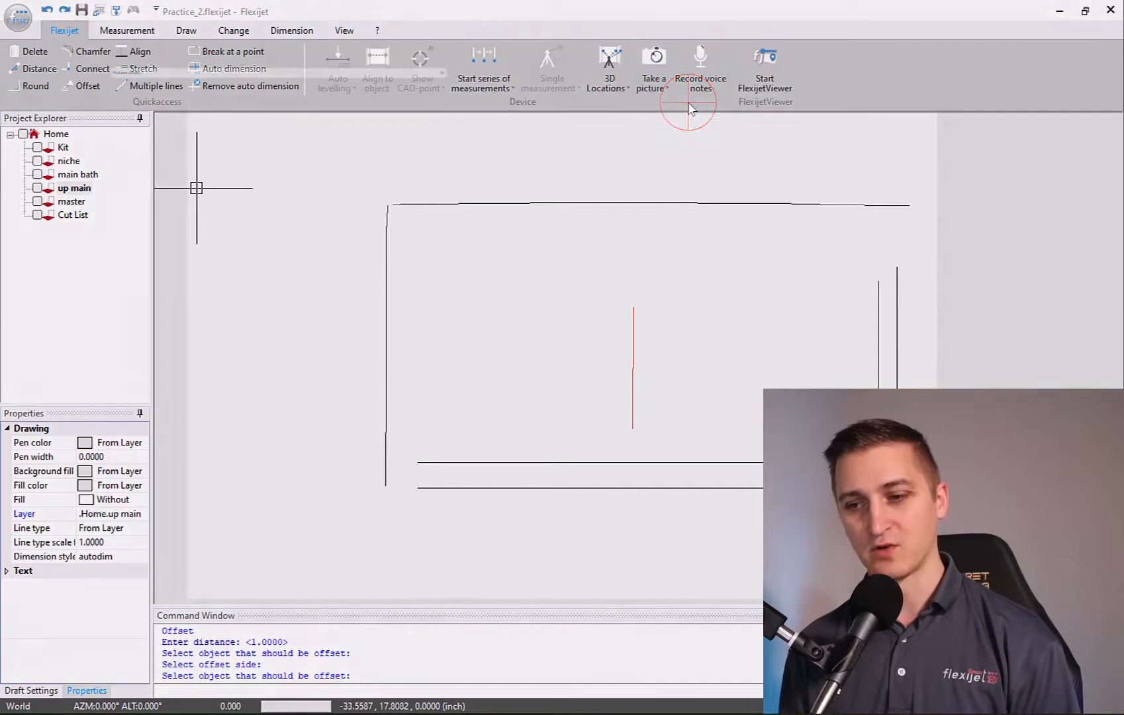
left_click(652, 67)
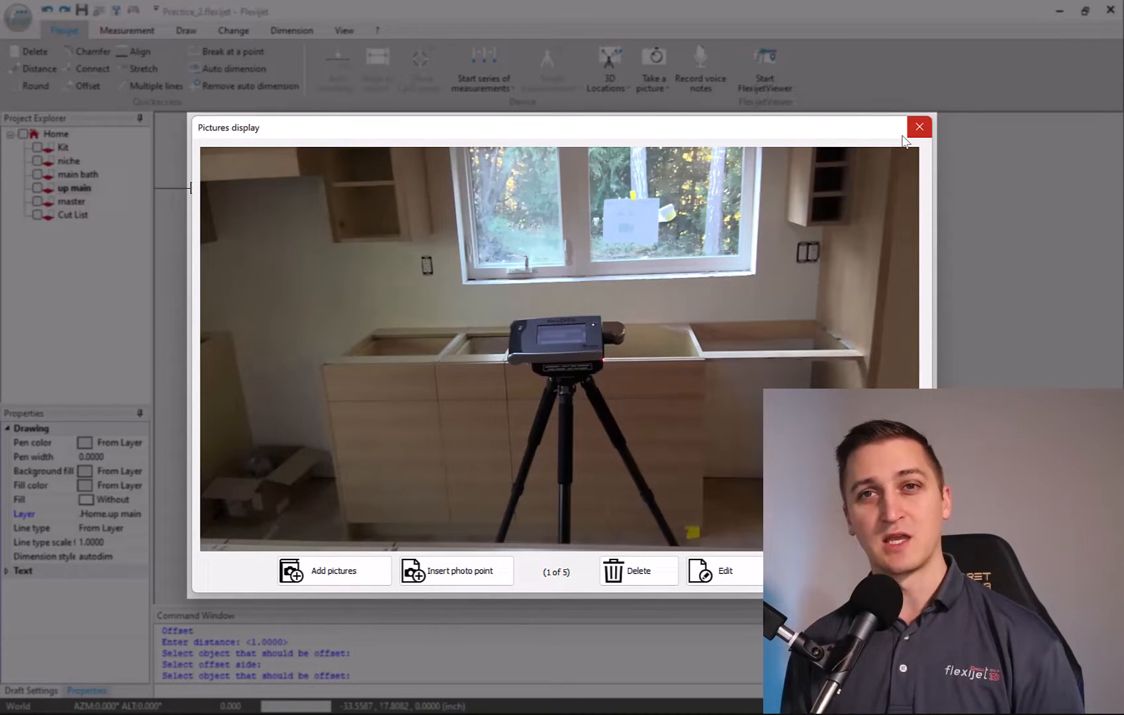
mouse_move(919, 127)
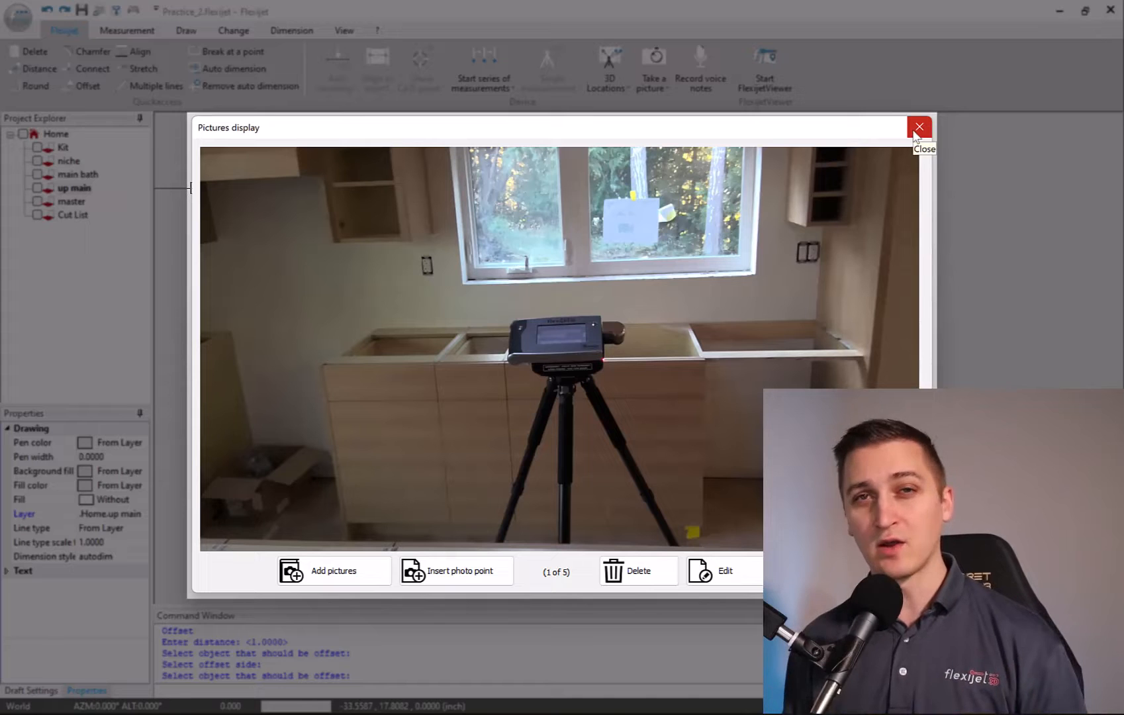
left_click(920, 127)
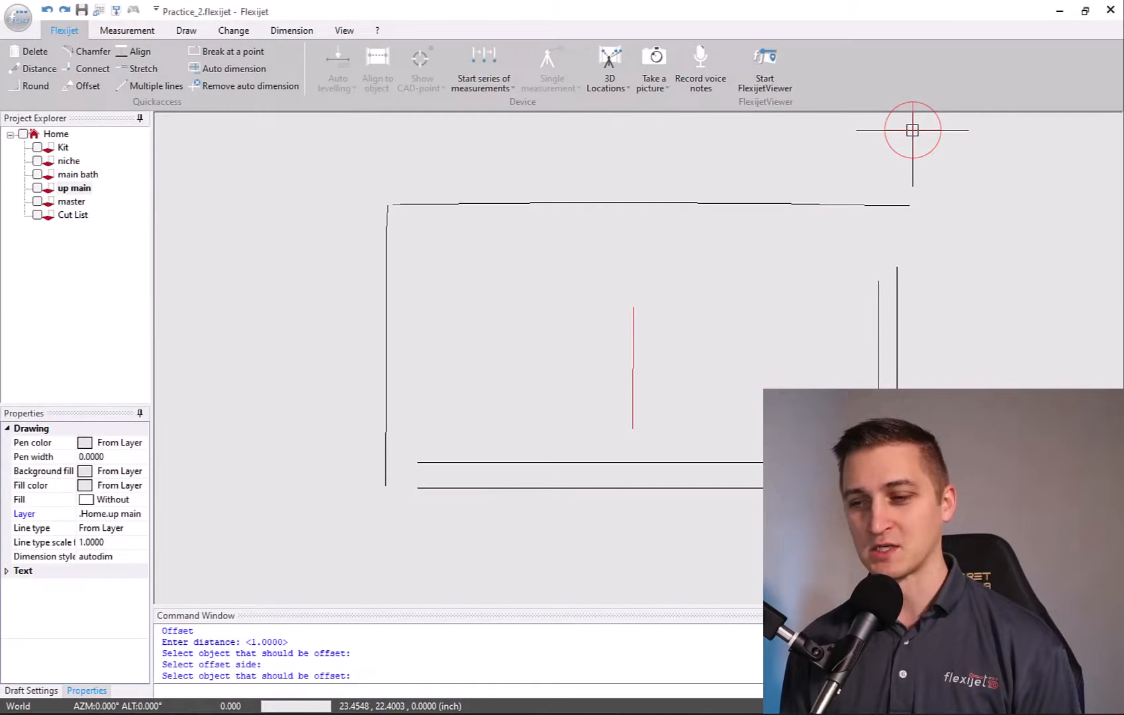
mouse_move(159, 151)
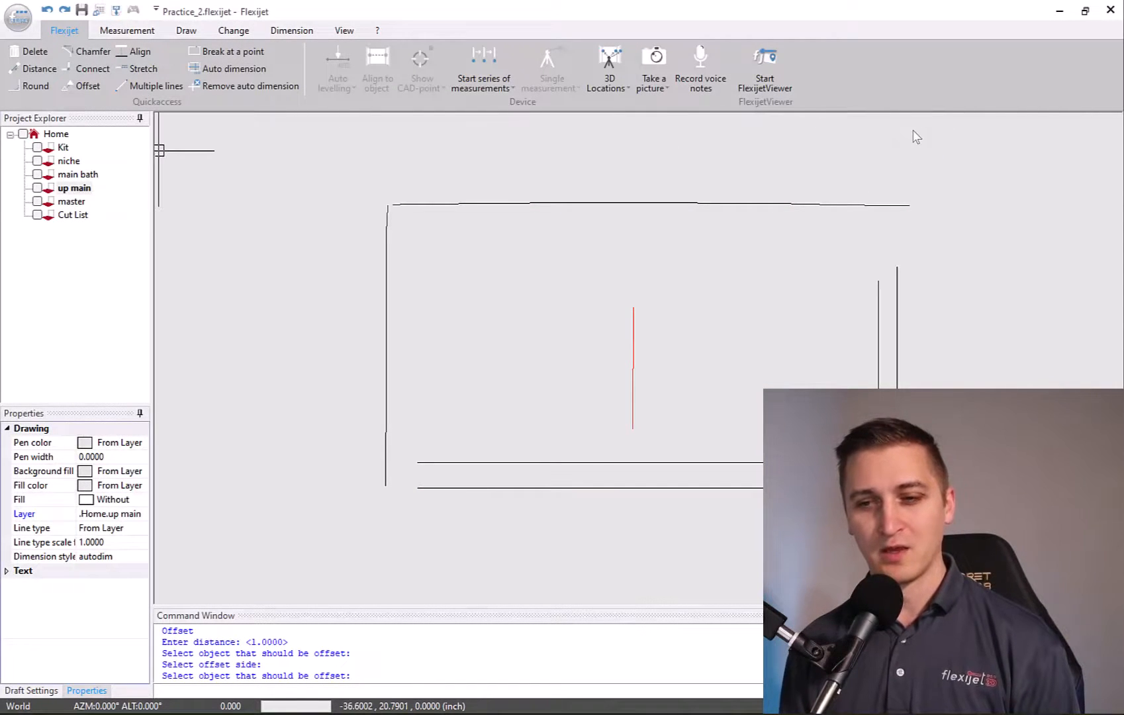
left_click(344, 31)
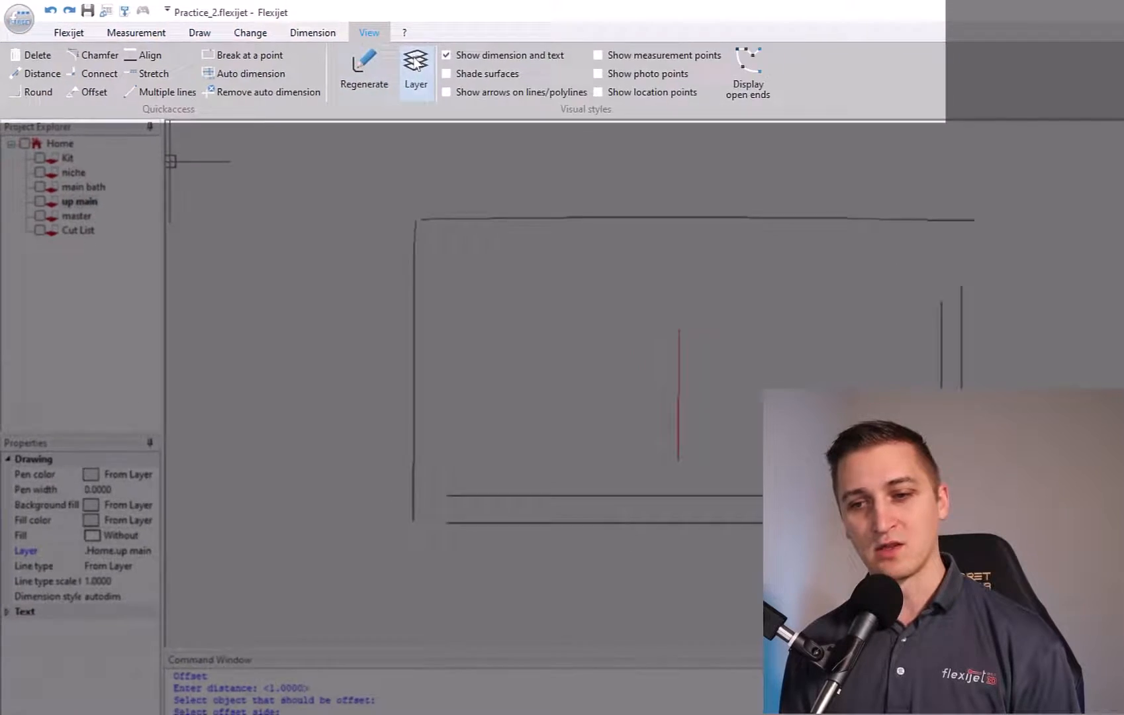
Show measurement points on the drawing and view one point's captured photo, then close it
left_click(838, 78)
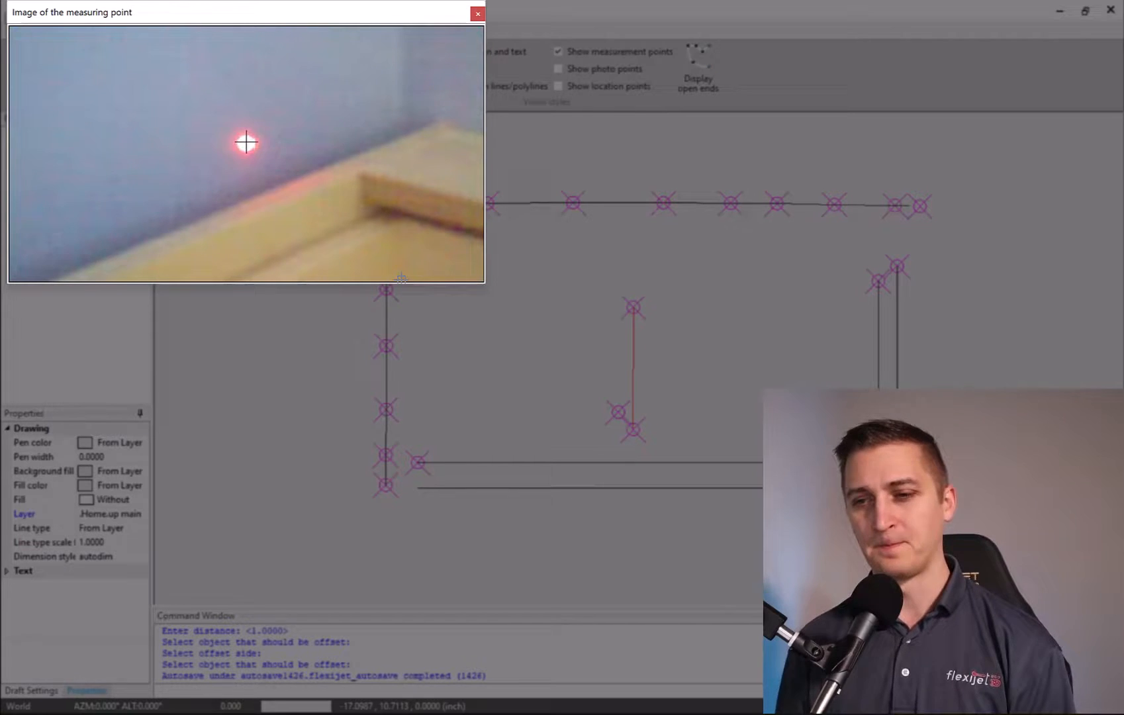
left_click(477, 13)
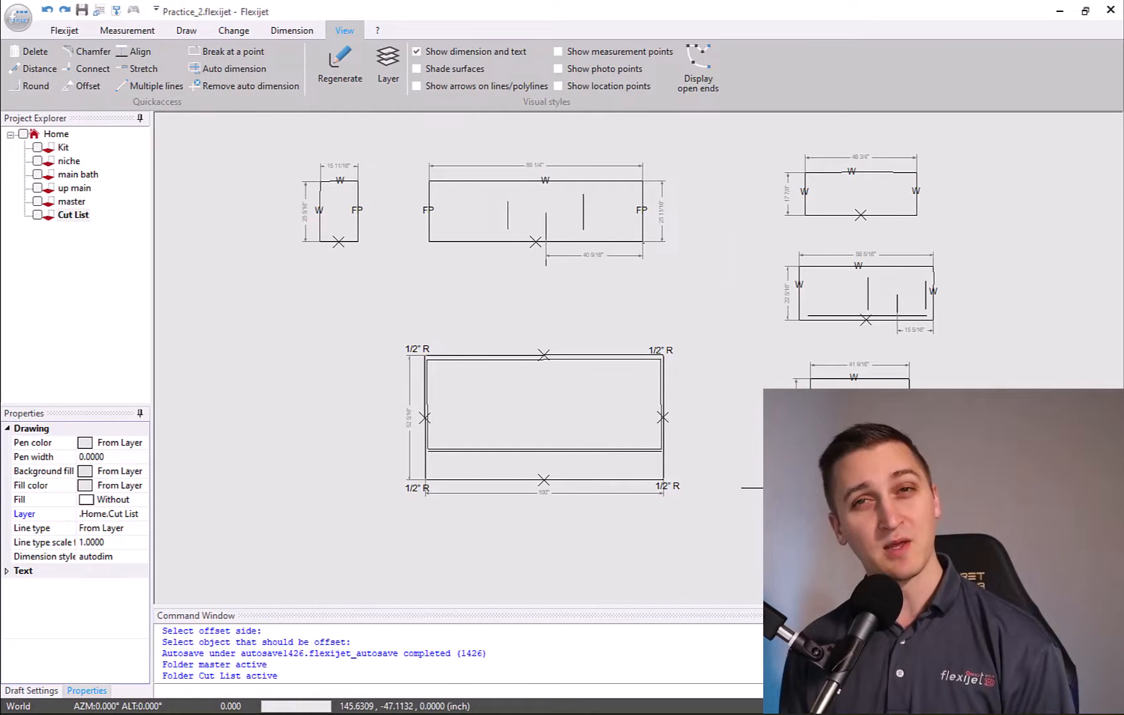
mouse_move(751, 495)
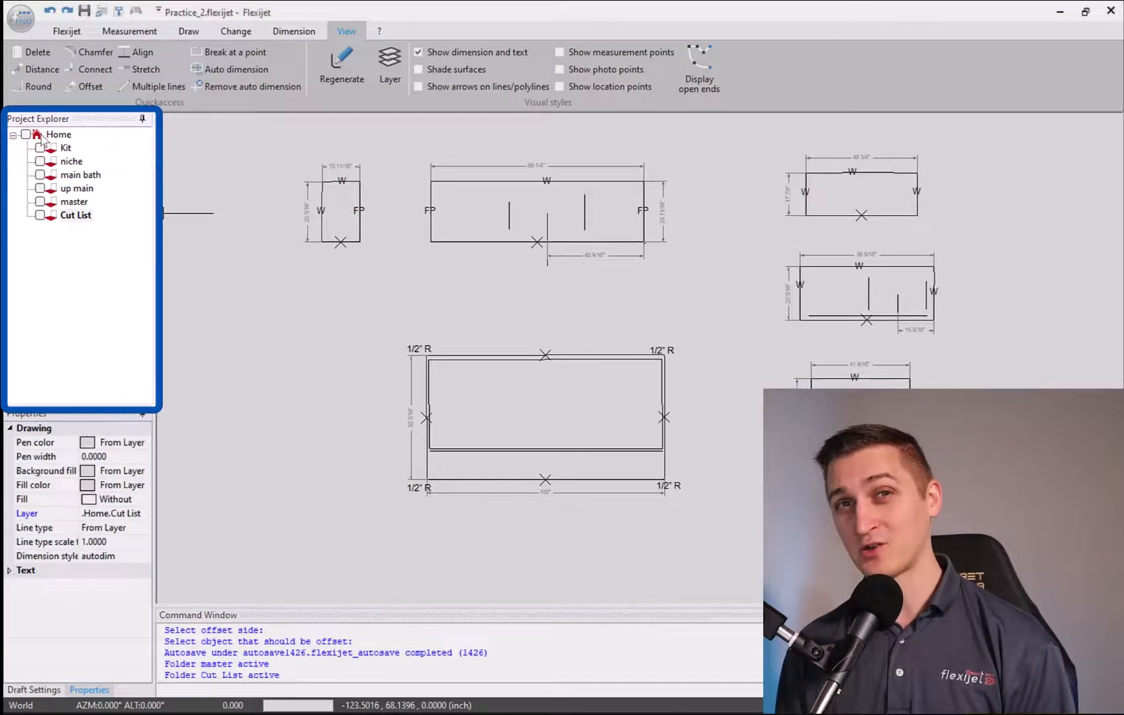
Make the Kit folder active so its kitchen floor plan outline is shown
left_click(130, 30)
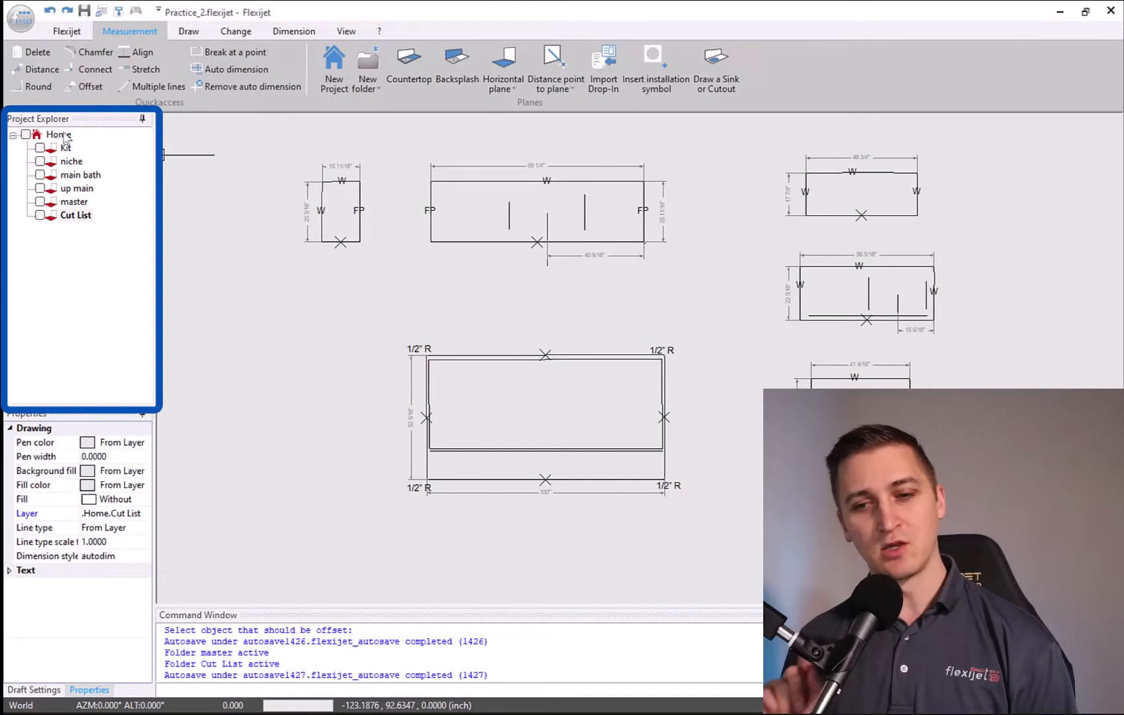
left_click(59, 133)
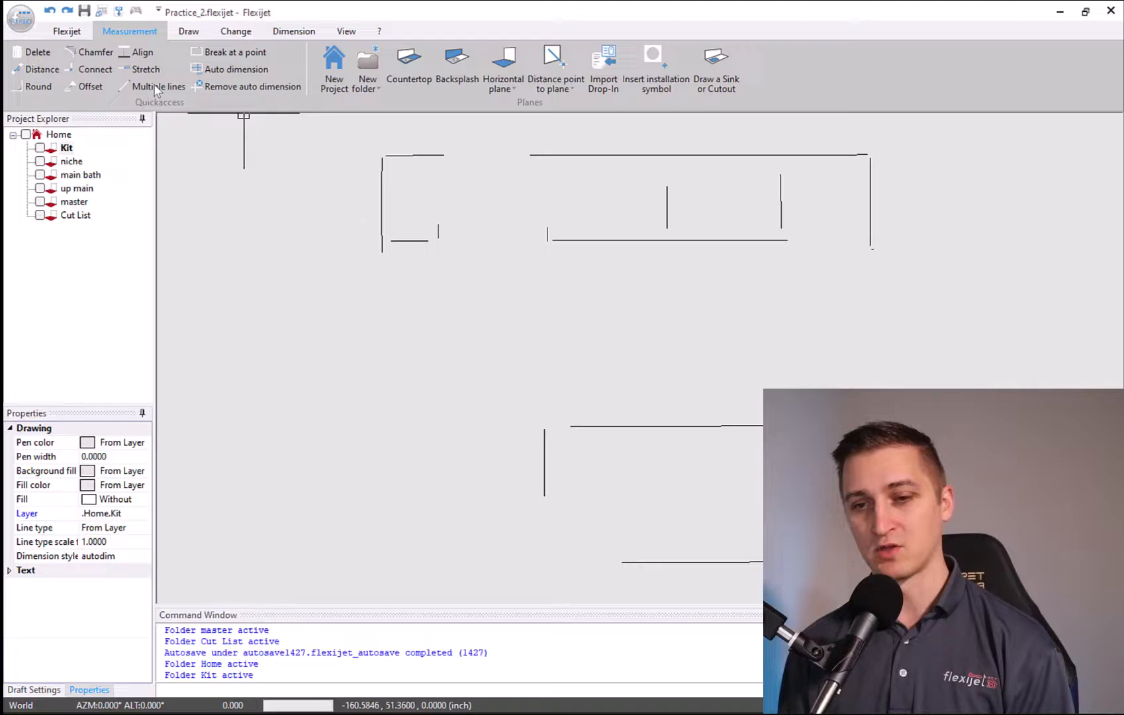
mouse_move(159, 86)
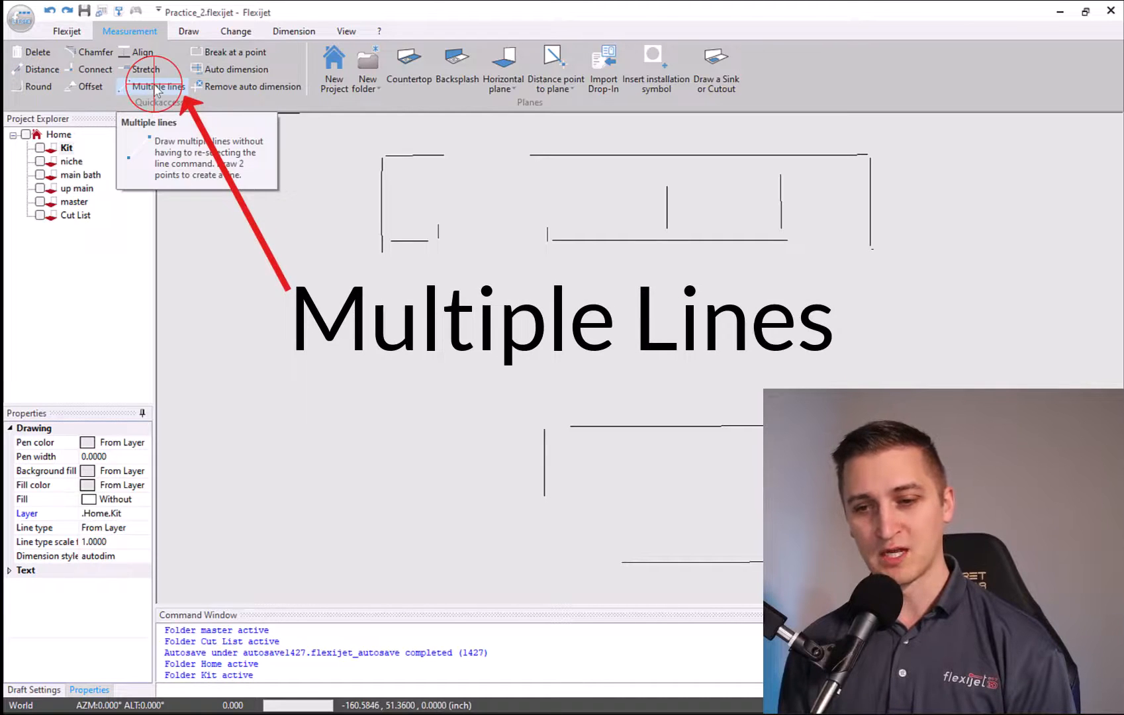
Start the Multiple lines tool to add lines to the Kit kitchen outline
left_click(157, 86)
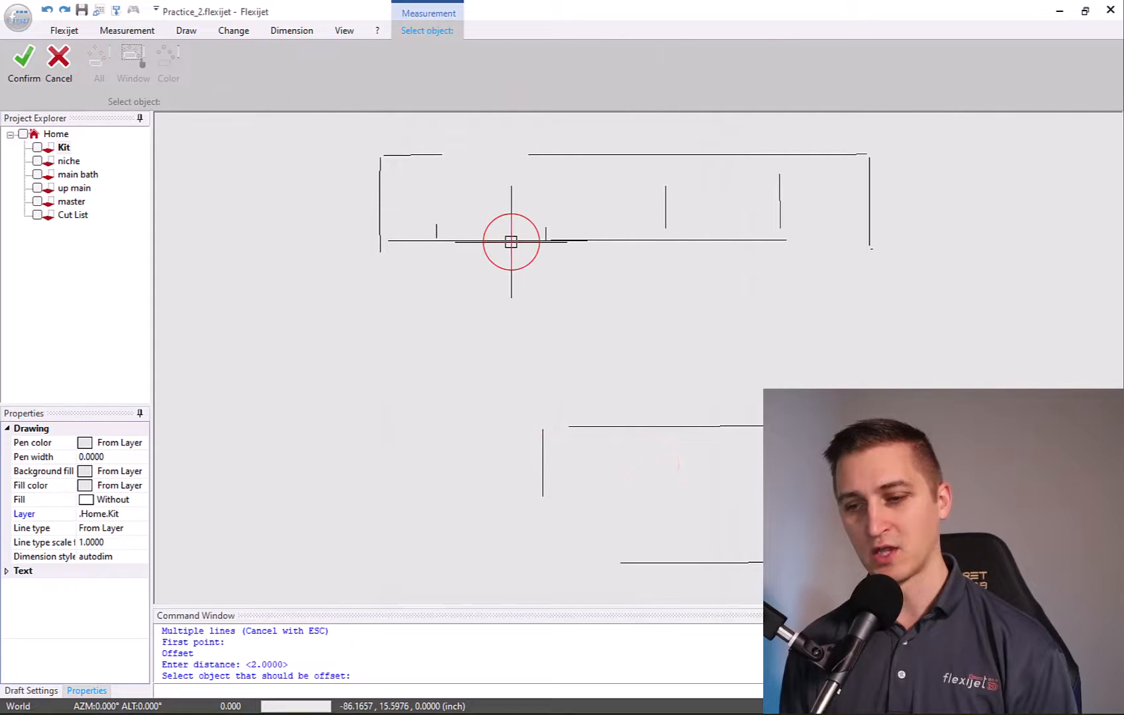
Offset the Kit's bottom wall line by 2 inches, then delete the unwanted line
left_click(512, 242)
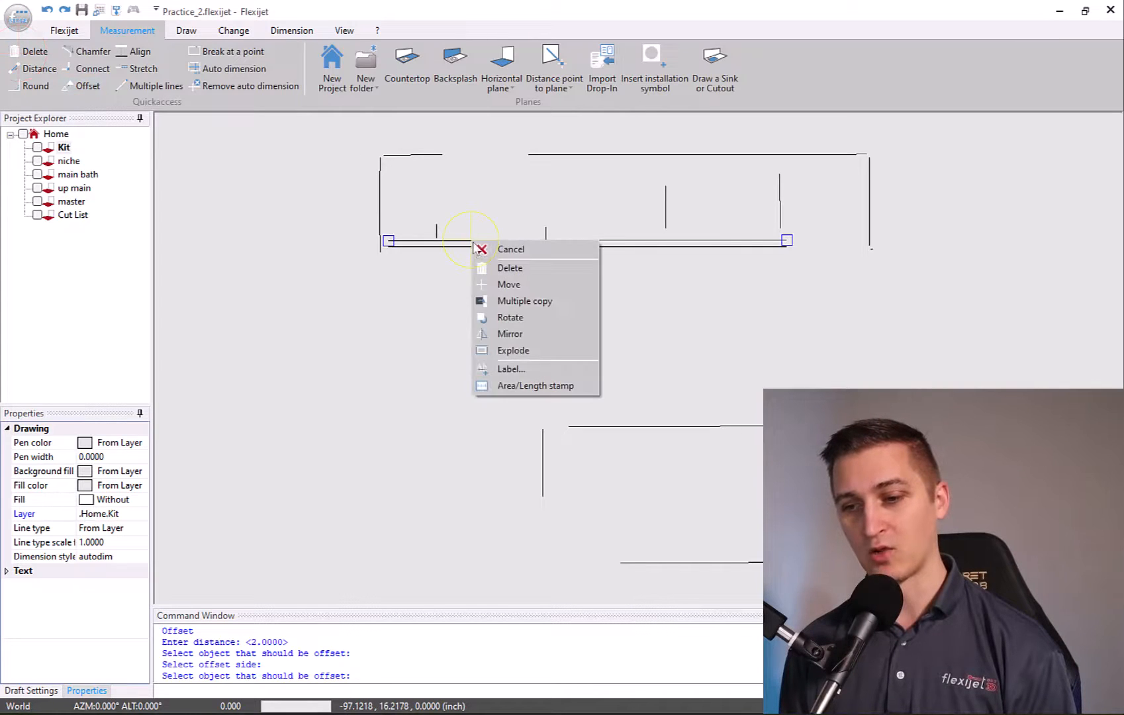
left_click(509, 267)
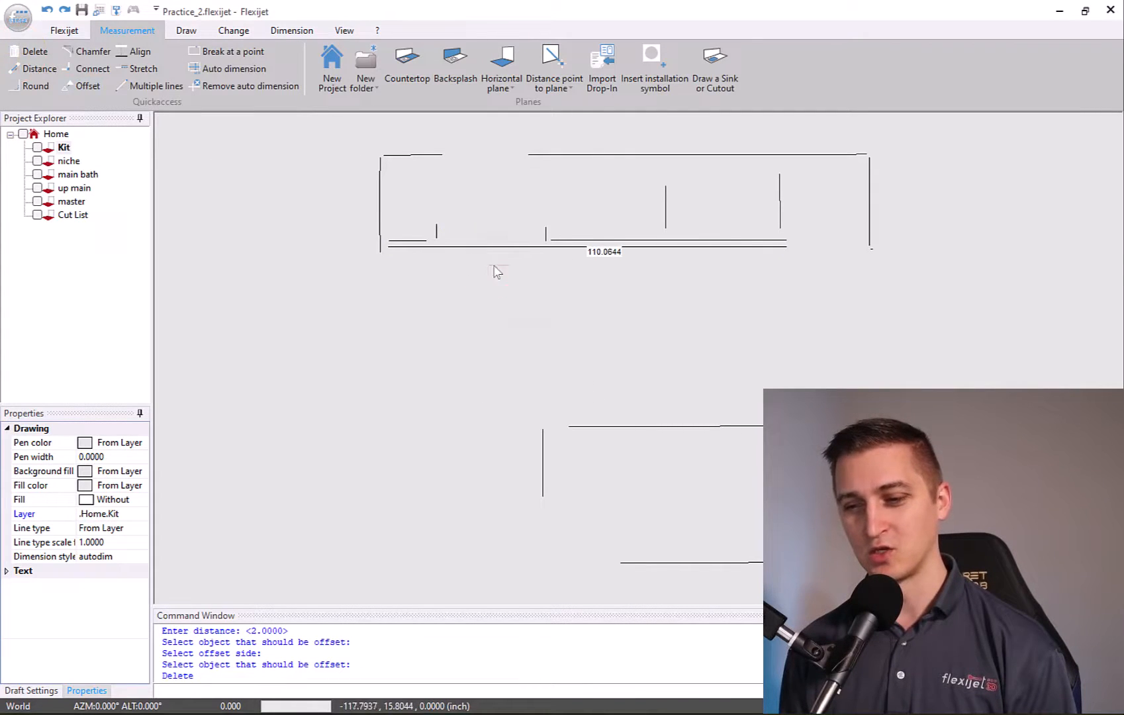
mouse_move(729, 246)
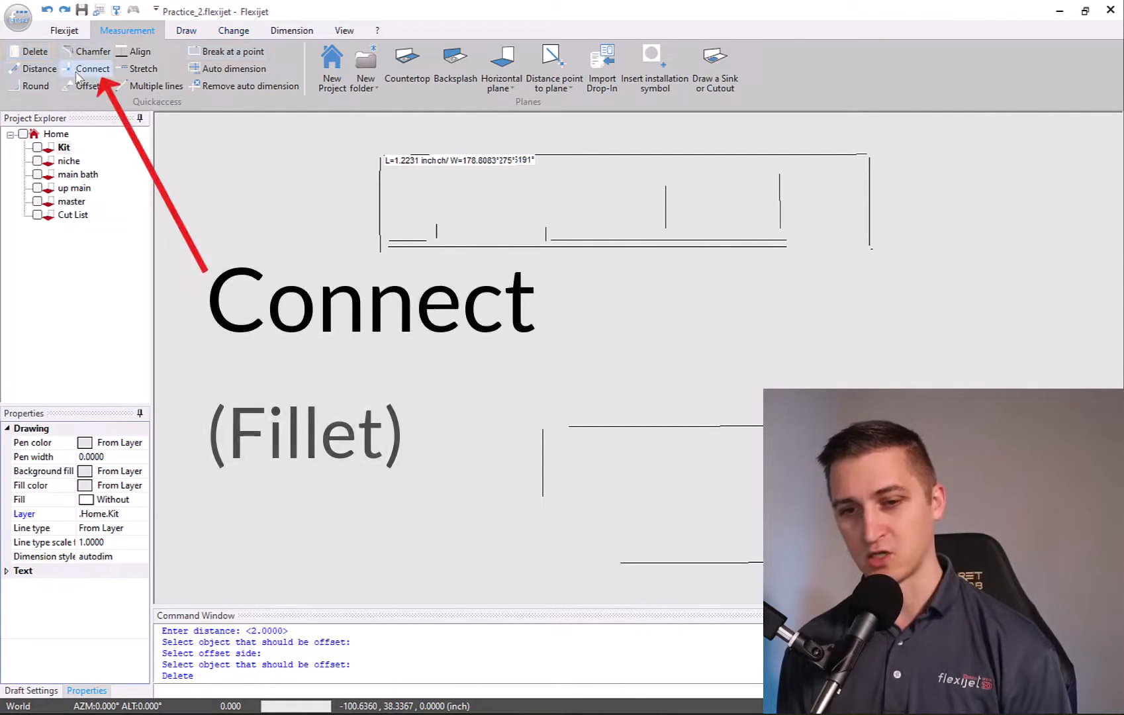
mouse_move(91, 69)
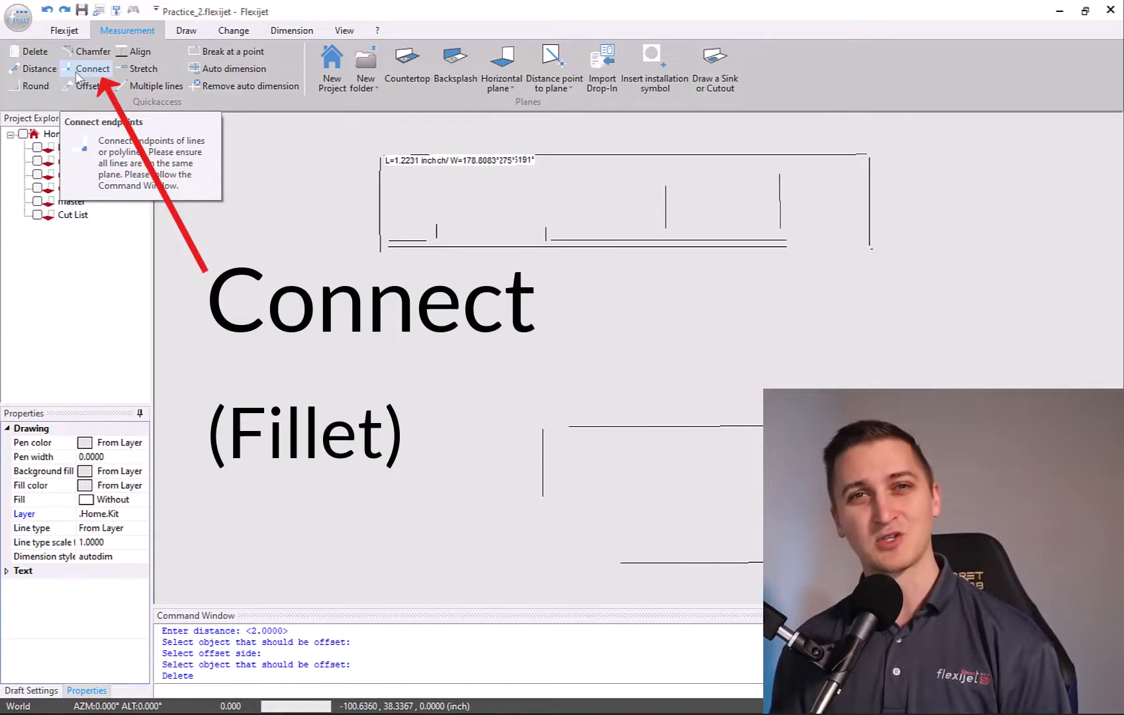
Connect loose Kit wall line ends into closed corners, then cancel the command
left_click(93, 68)
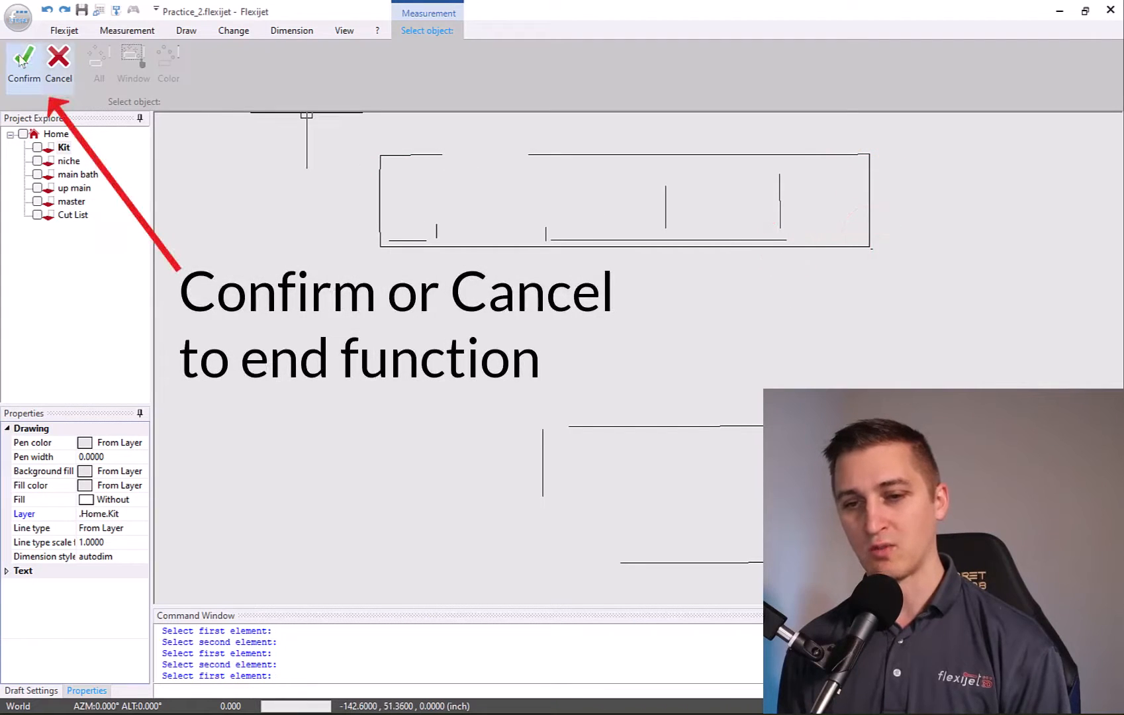
left_click(58, 64)
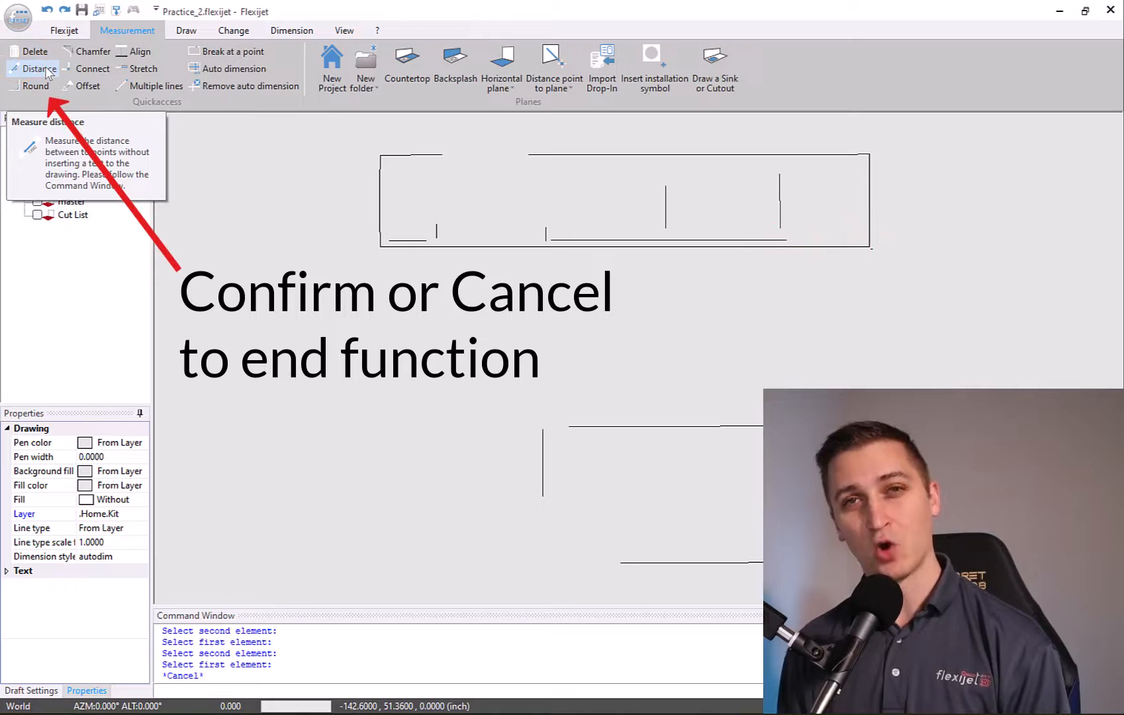